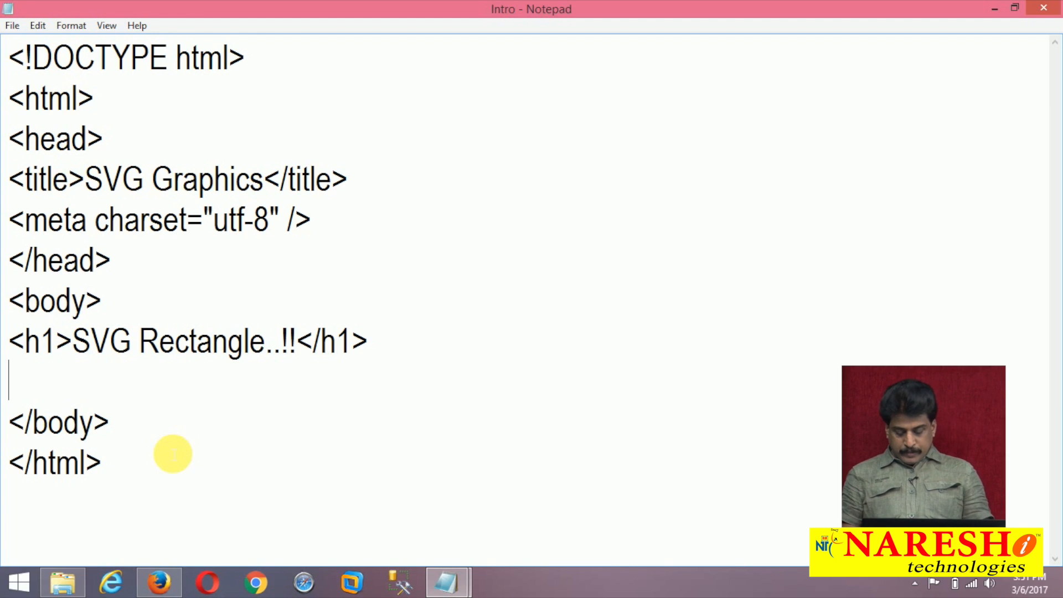
text(<svg)
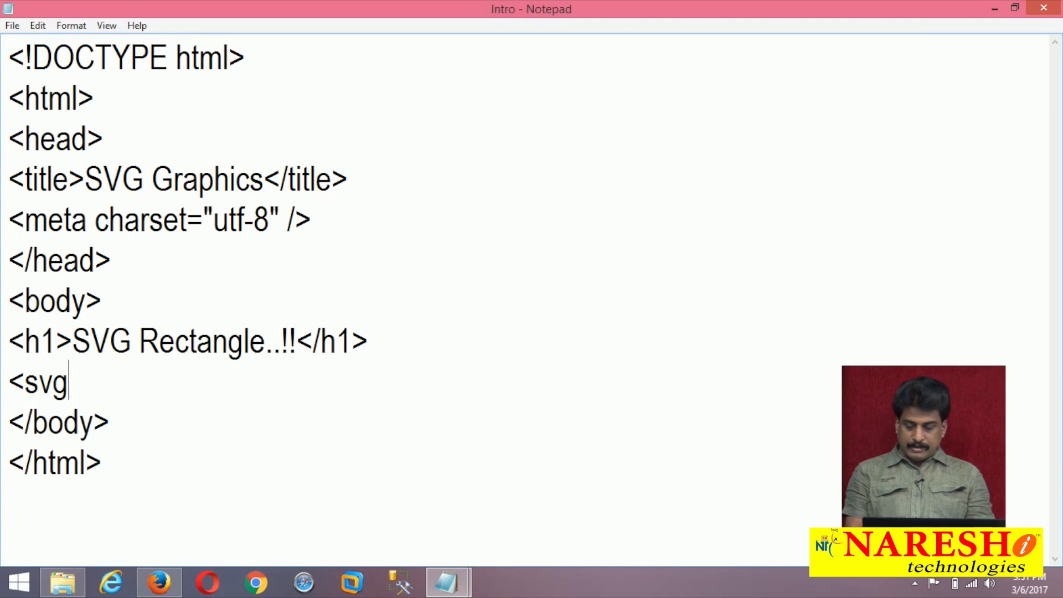
text(xmlns)
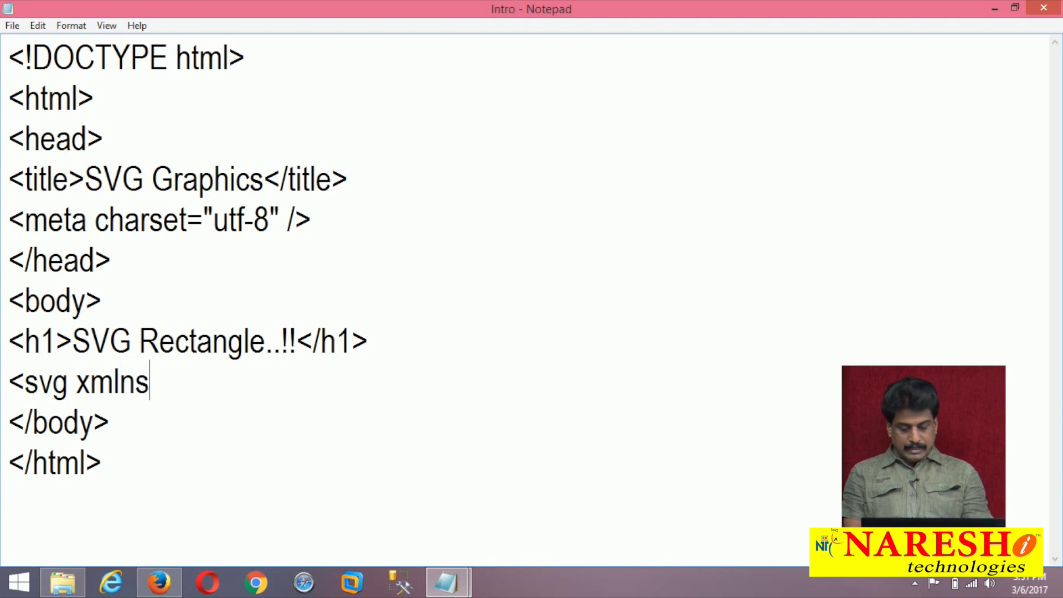
text(=)
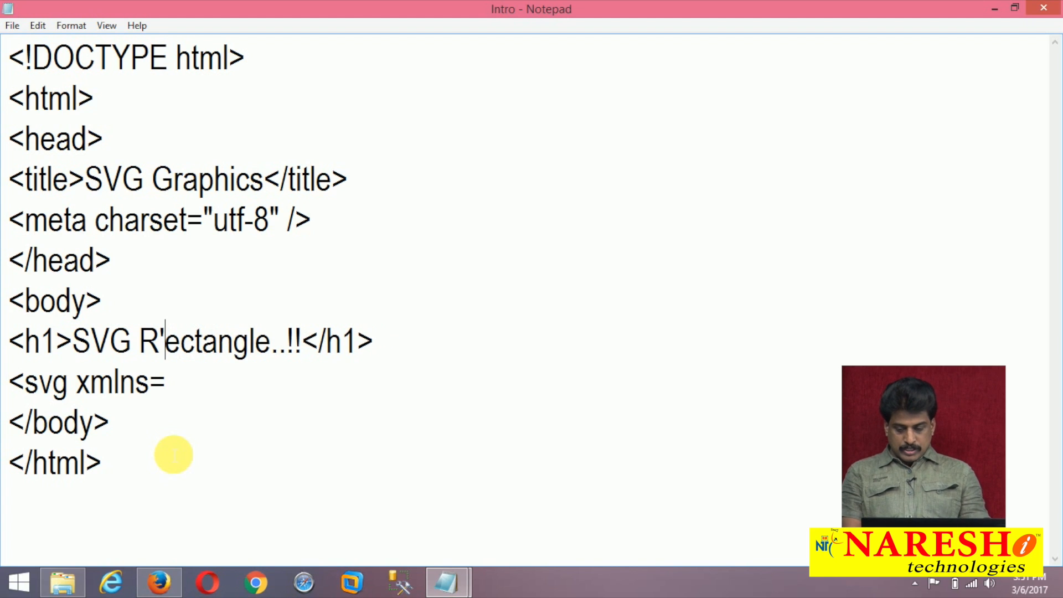
text("http)
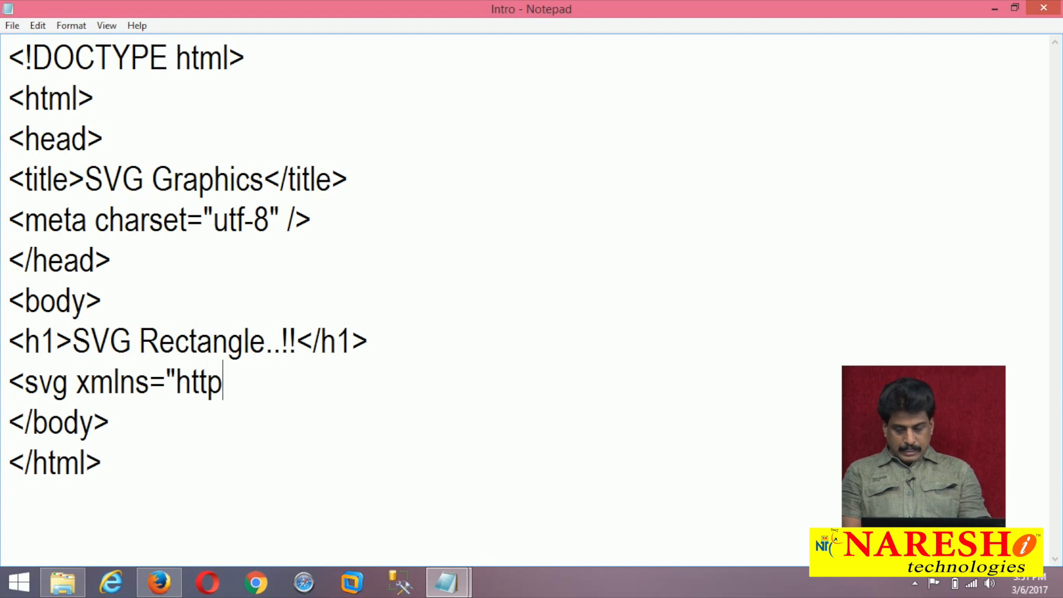
text(://www)
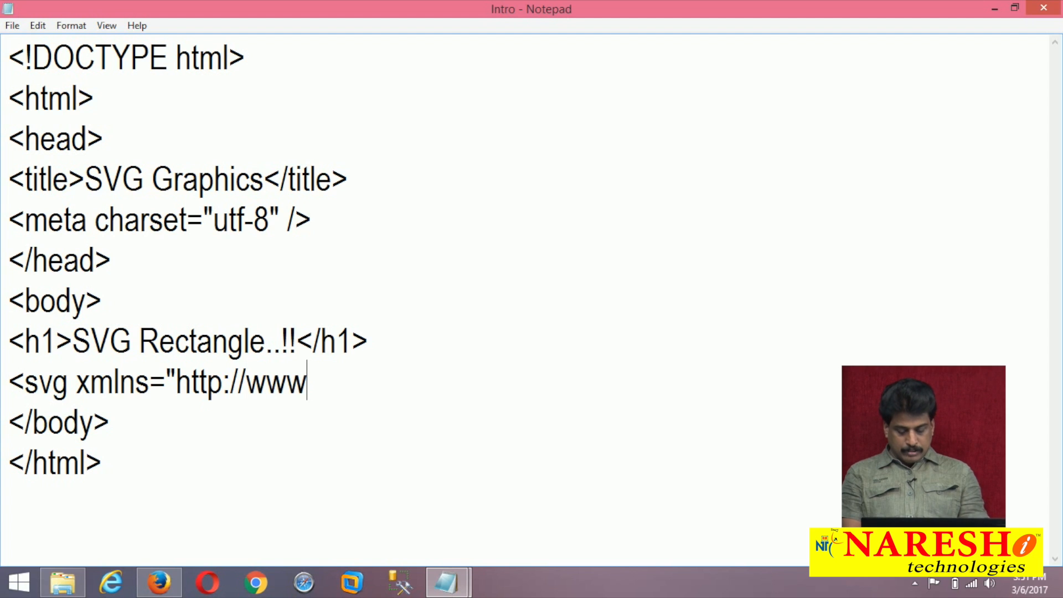
text(.w3.)
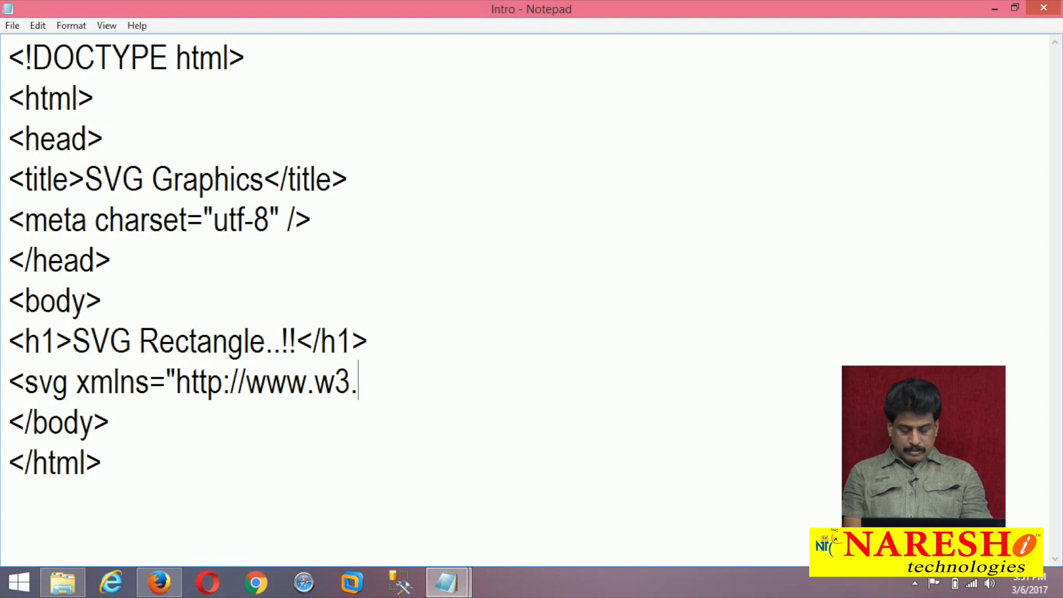
text(org/)
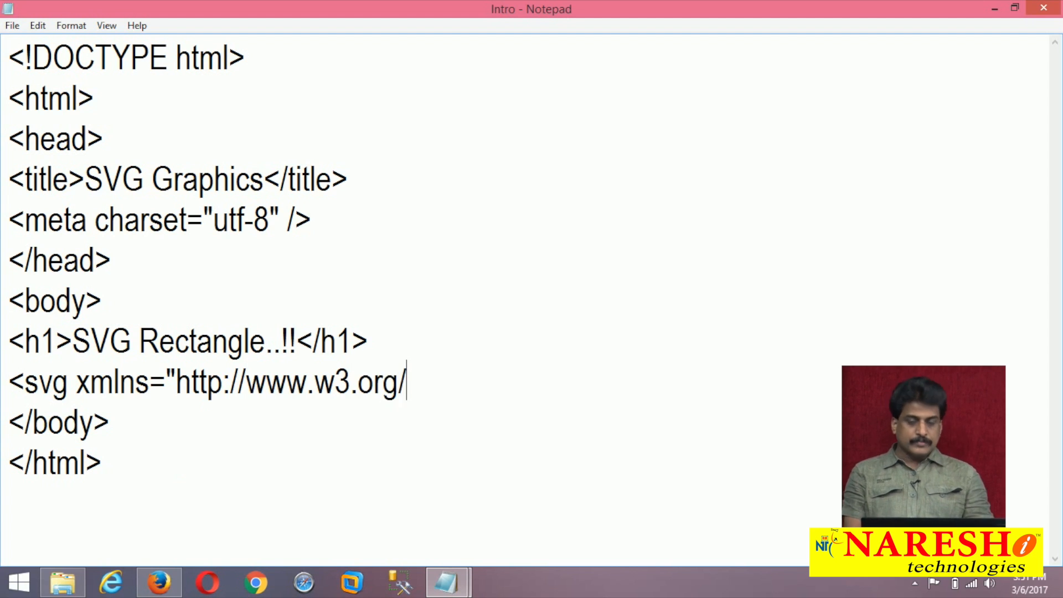
text(2)
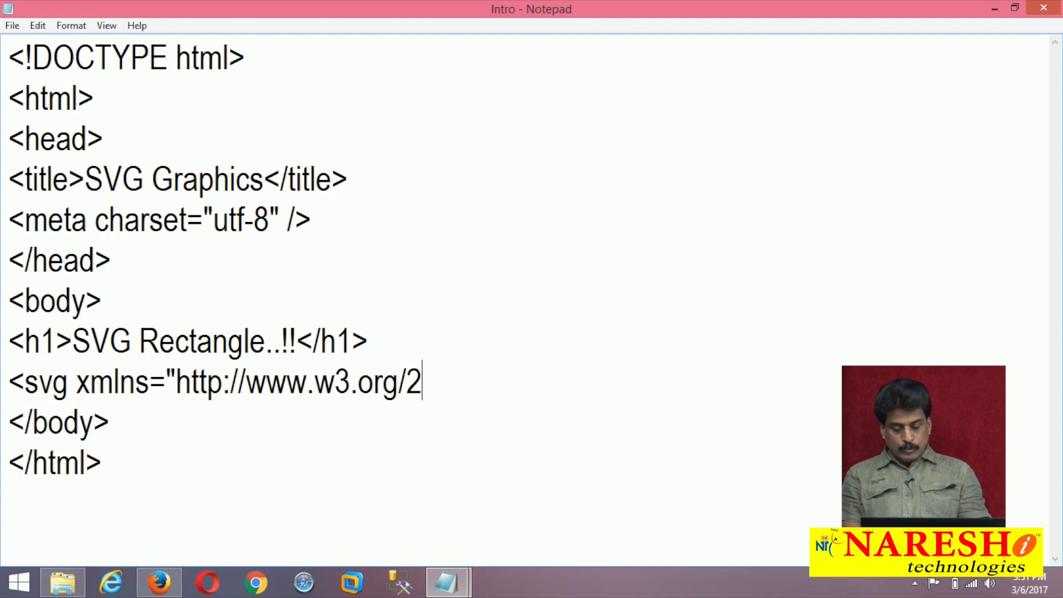
text(000/)
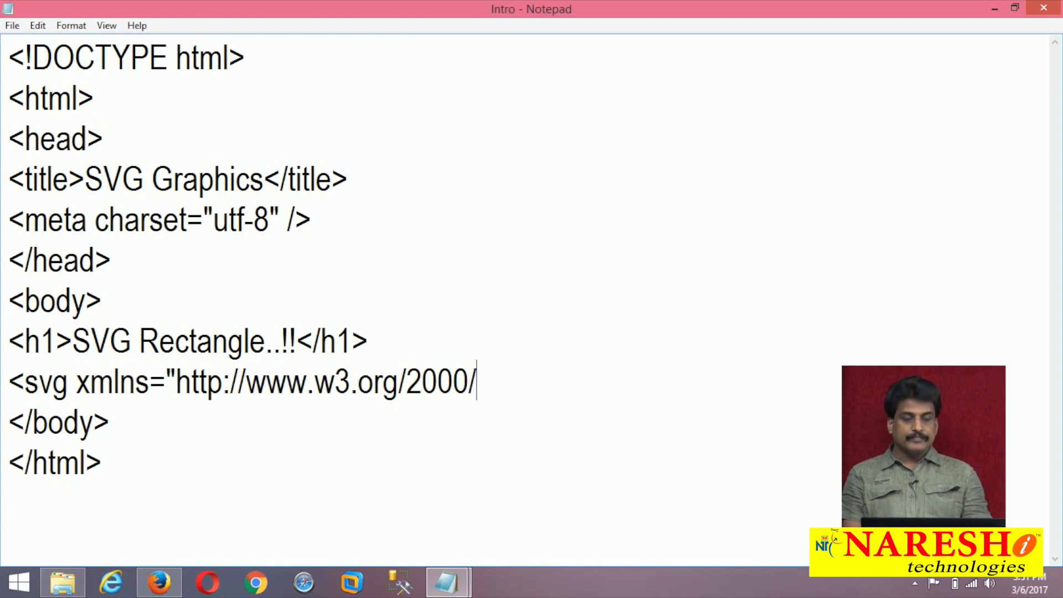
text(svg">)
text(</)
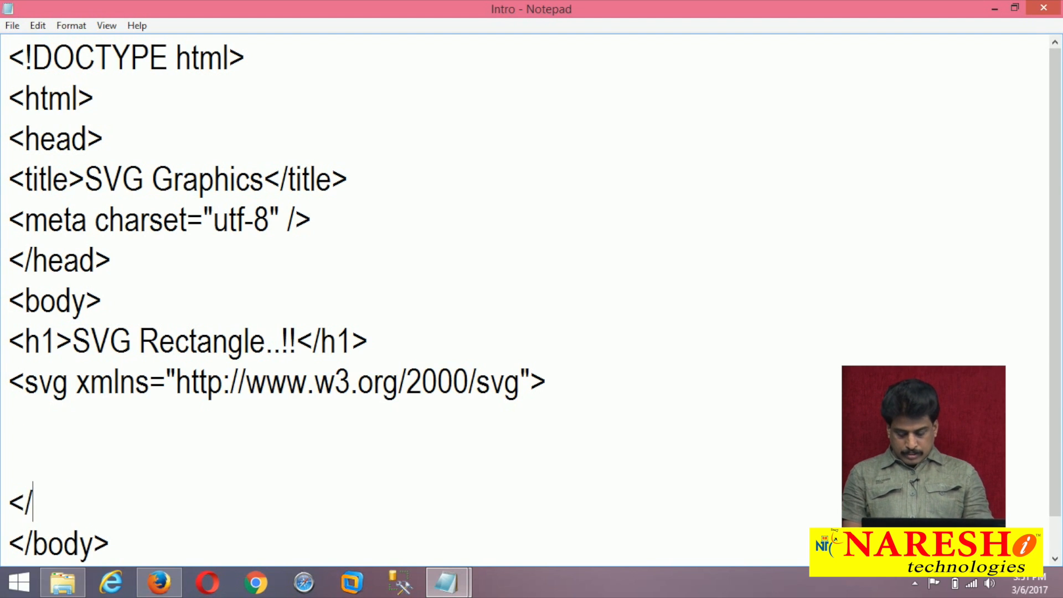
text(svg>)
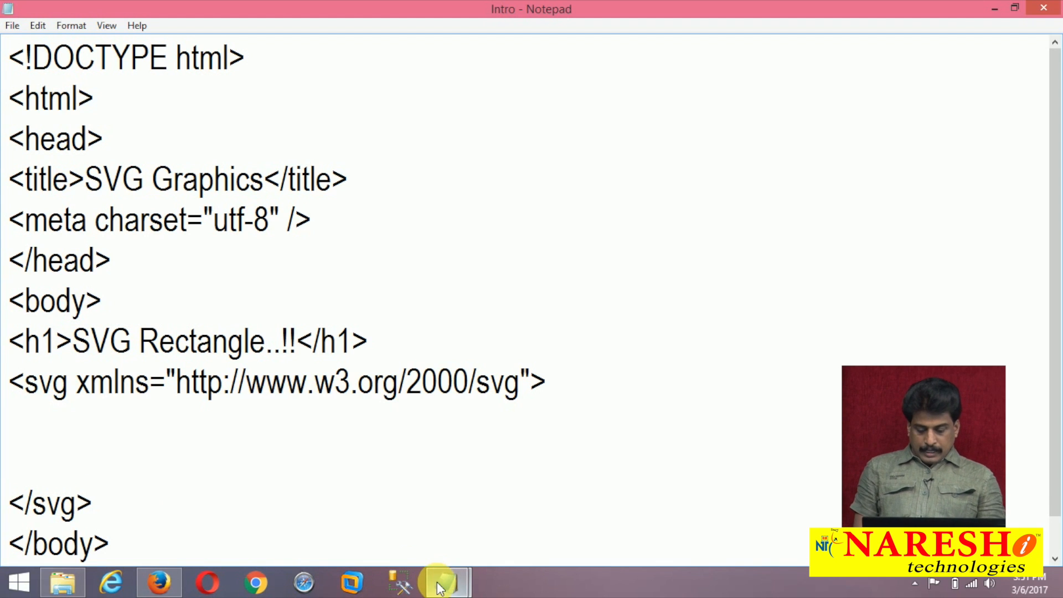
Switch to the HTML5 SVG notes and select 'two-dimensional vector graphics in XML'
click(445, 581)
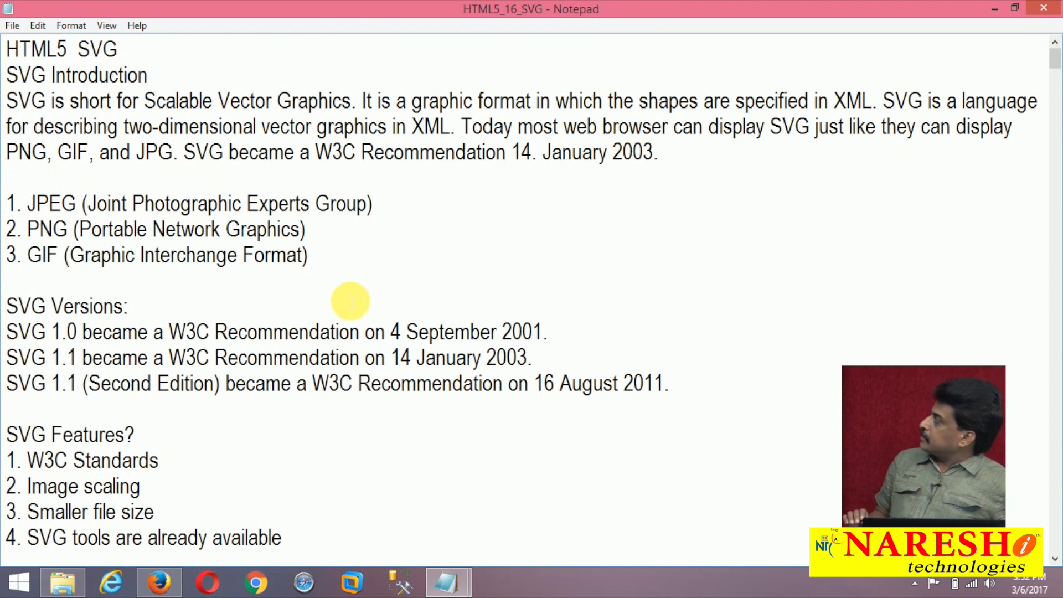
drag(98, 100, 318, 100)
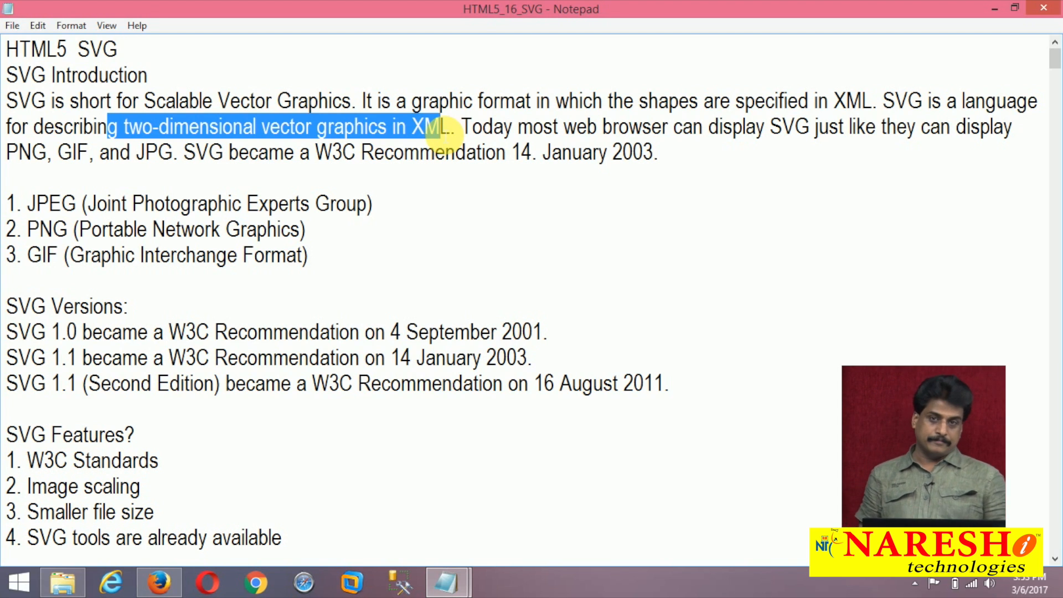
scroll(down, 3)
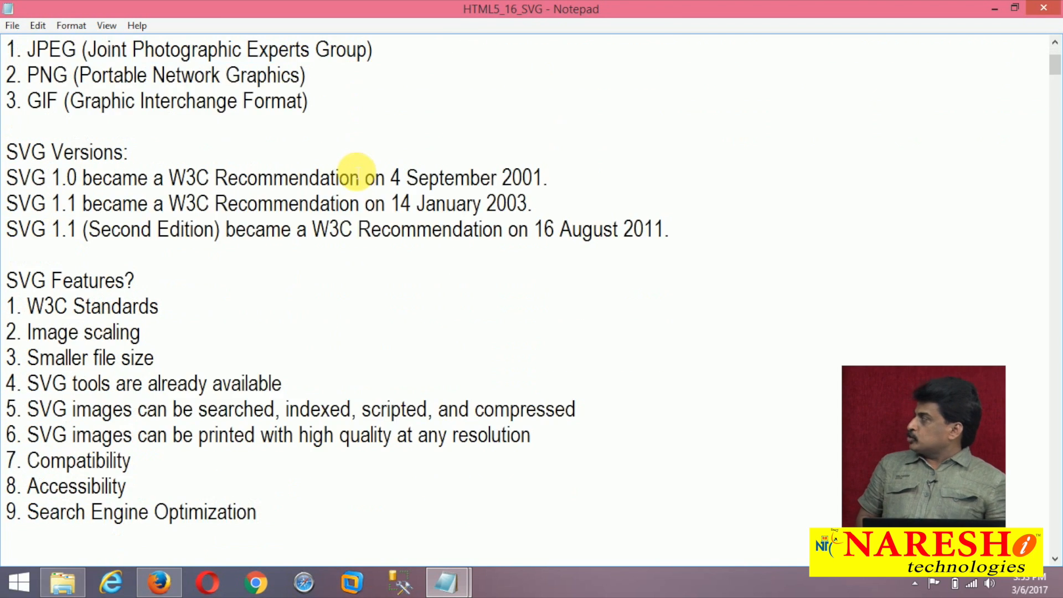
scroll(down, 3)
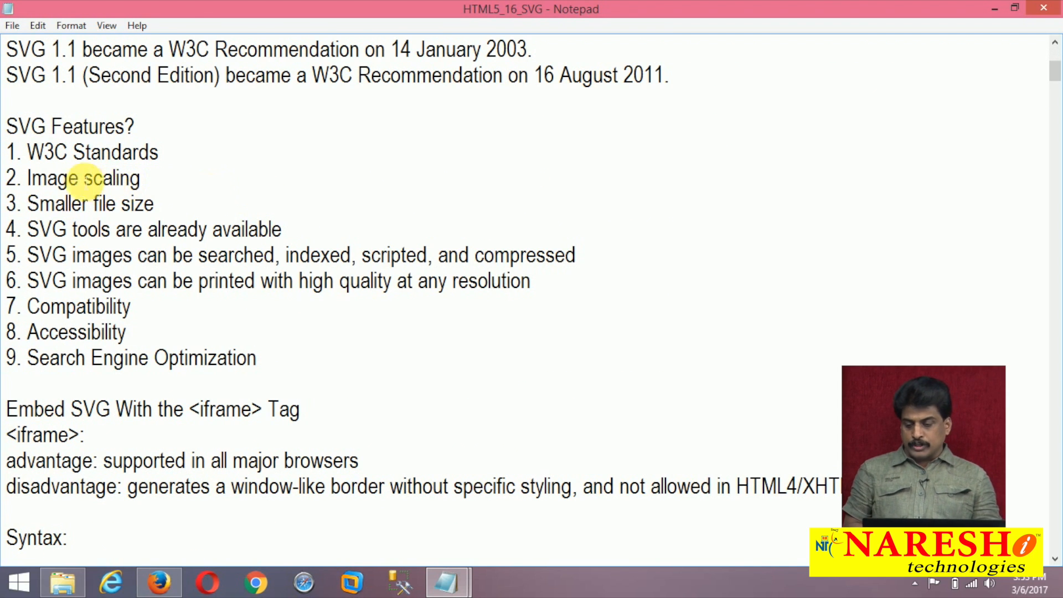
double_click(89, 152)
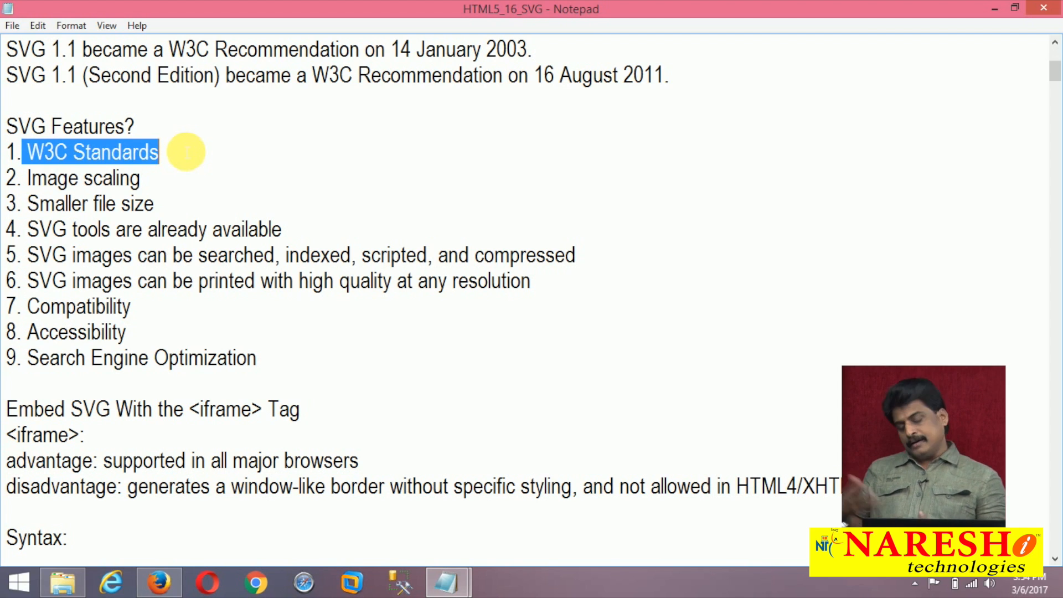
scroll(down, 3)
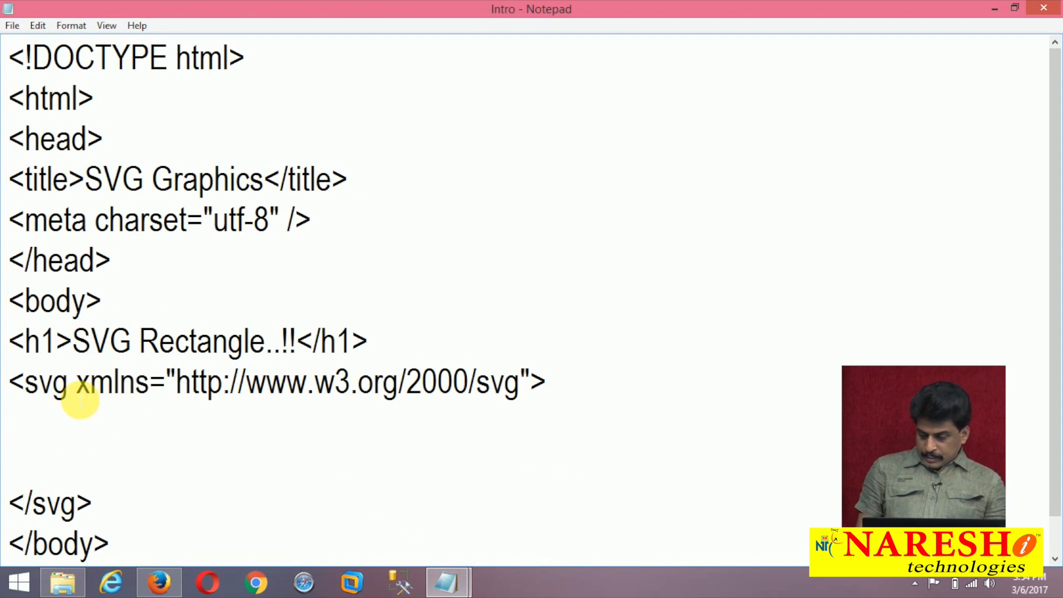
Select the xmlns URL in the svg tag and bring Firefox to the front
drag(74, 382, 546, 382)
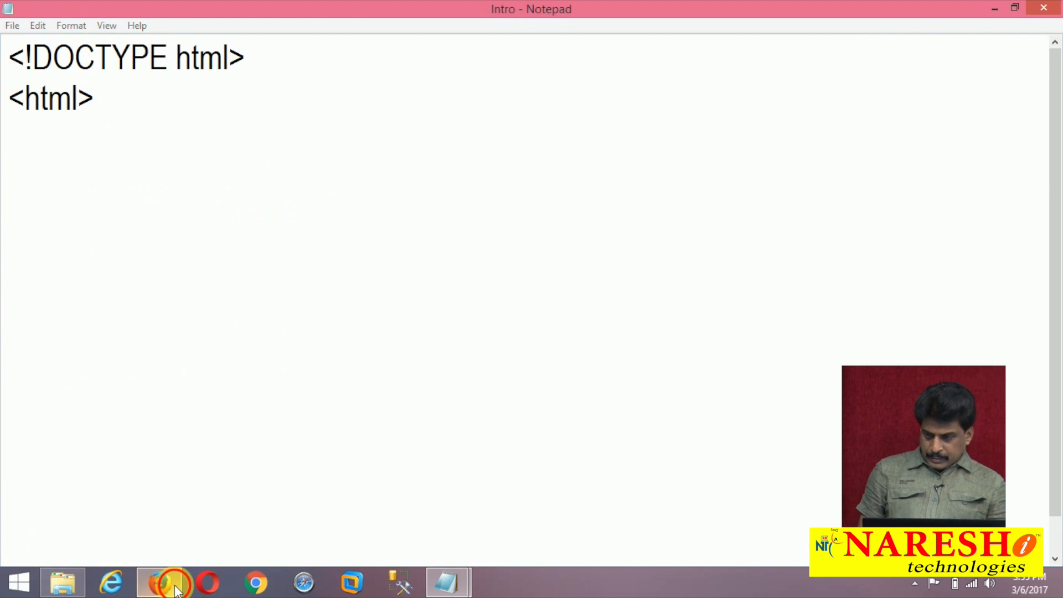
click(159, 581)
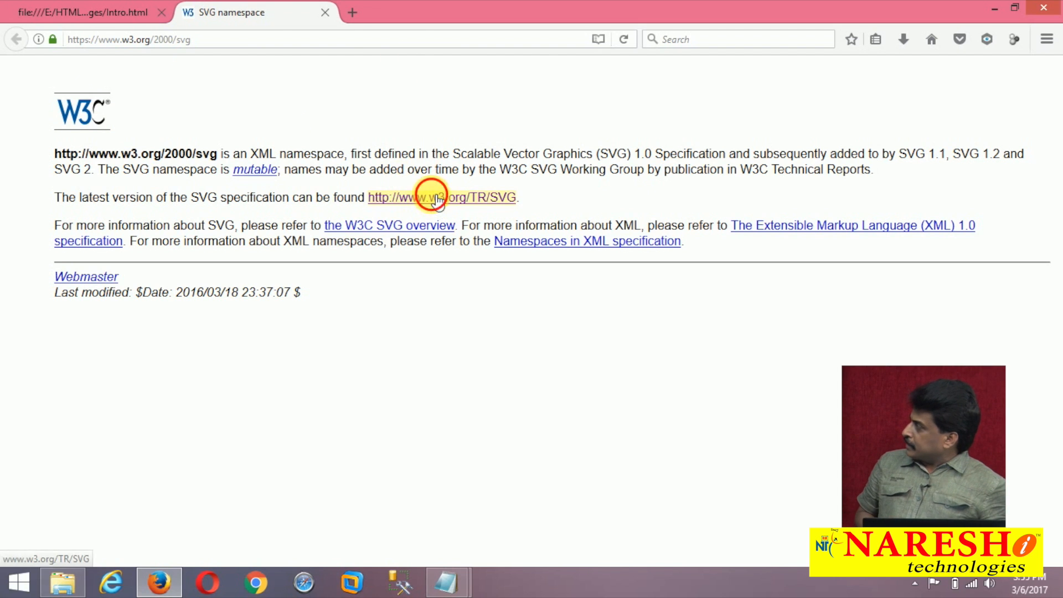
click(441, 198)
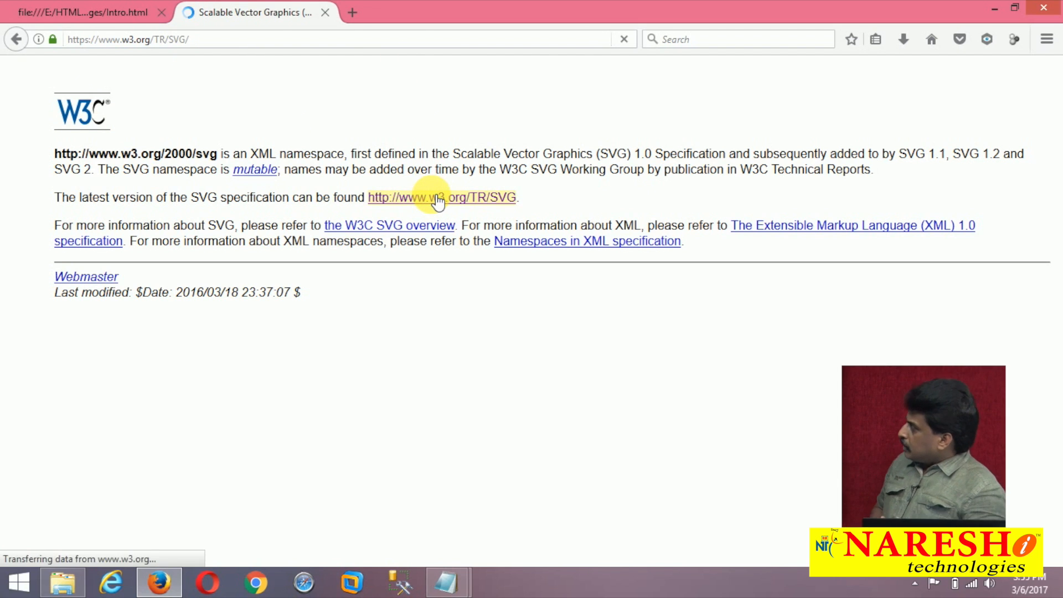
click(440, 197)
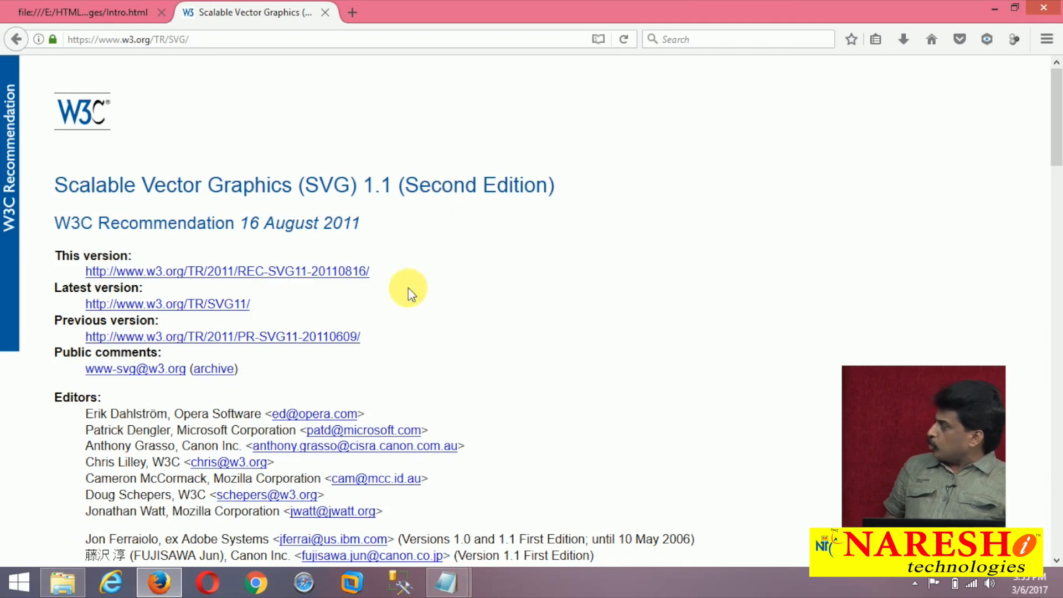
scroll(down, 3)
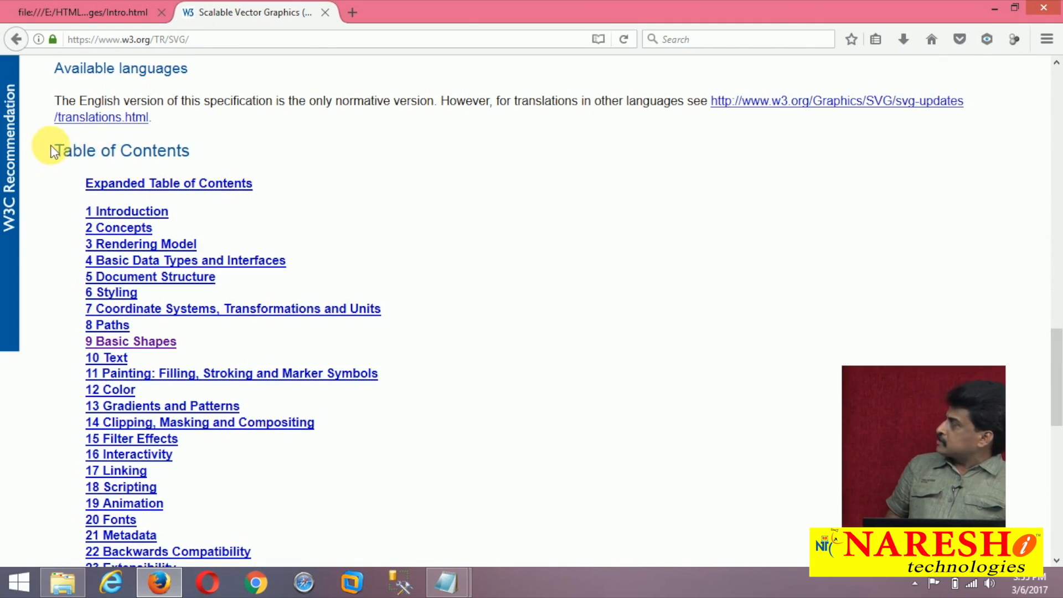
double_click(121, 151)
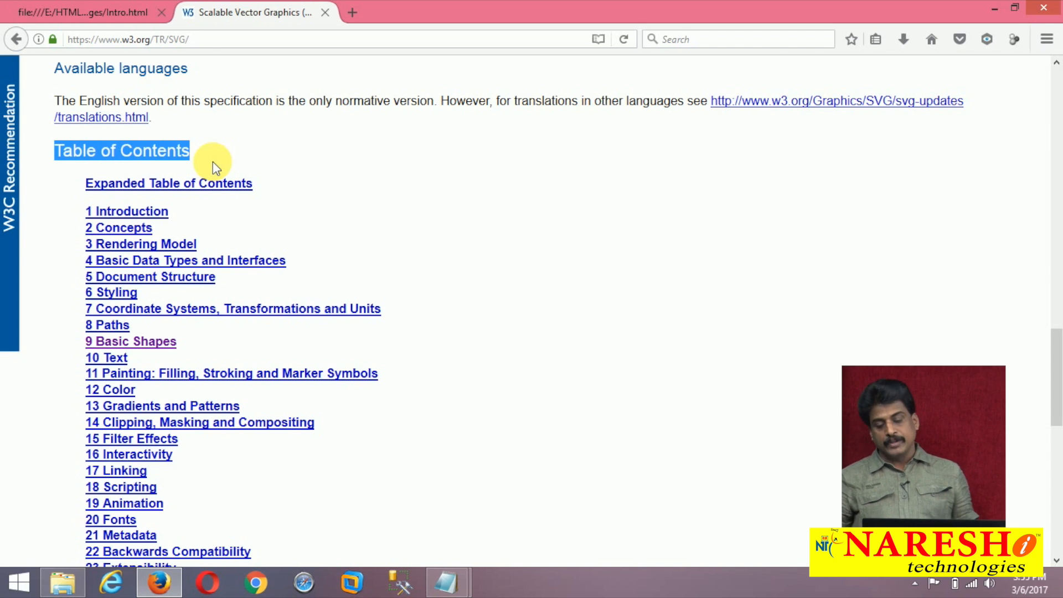
mouse_move(467, 487)
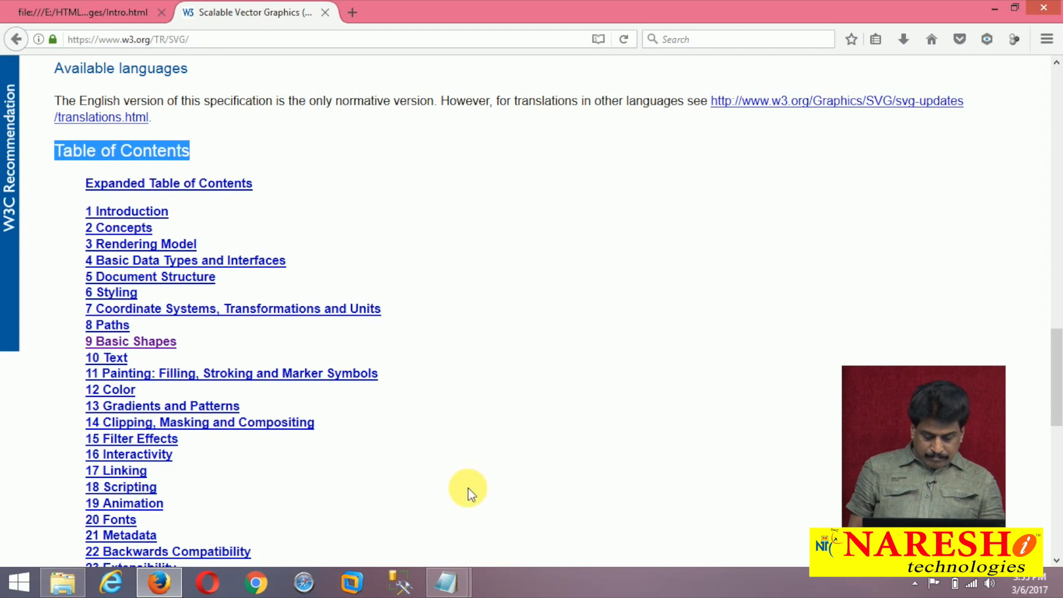
click(81, 13)
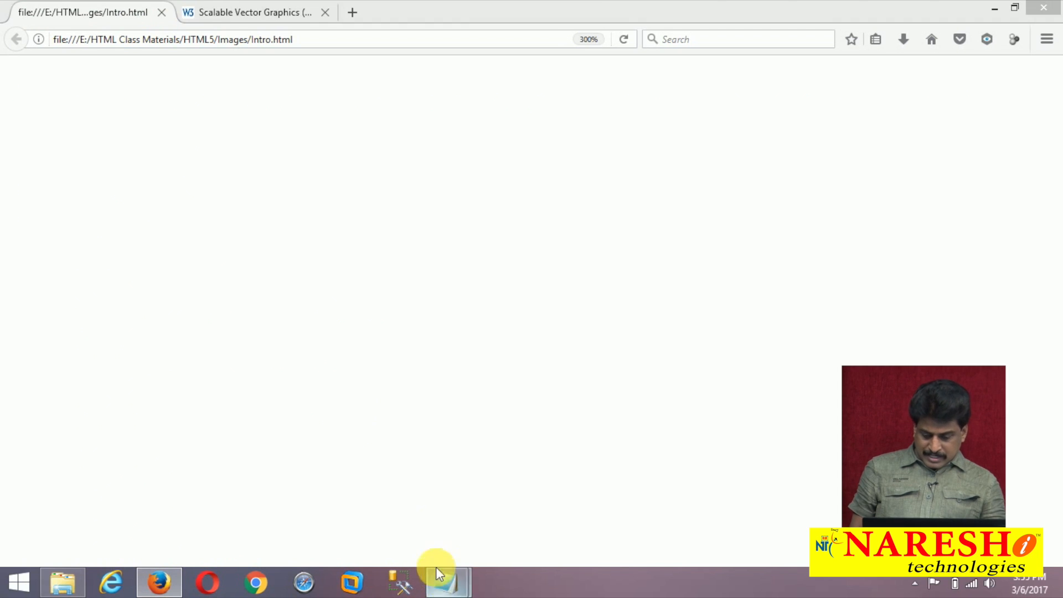
Add <rect width="200px" height="100px"> inside the svg element
click(445, 582)
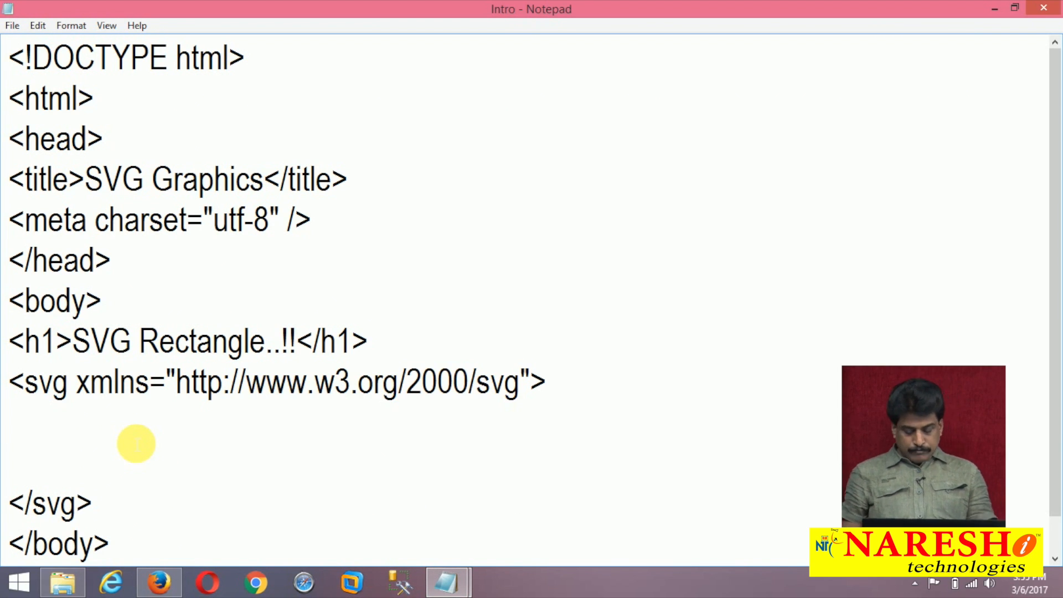
text(<rect)
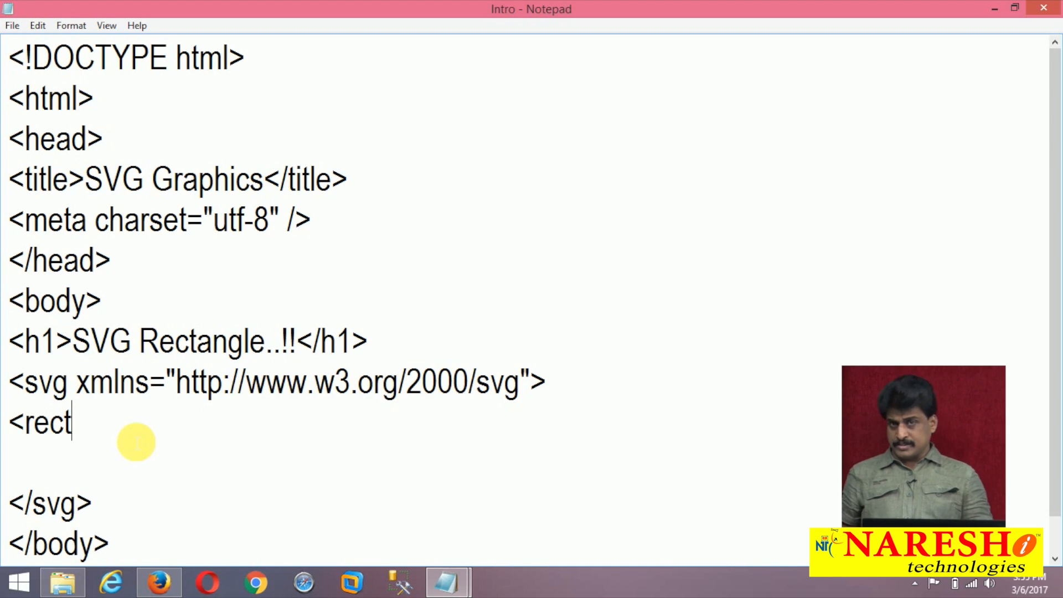
text(width=200p)
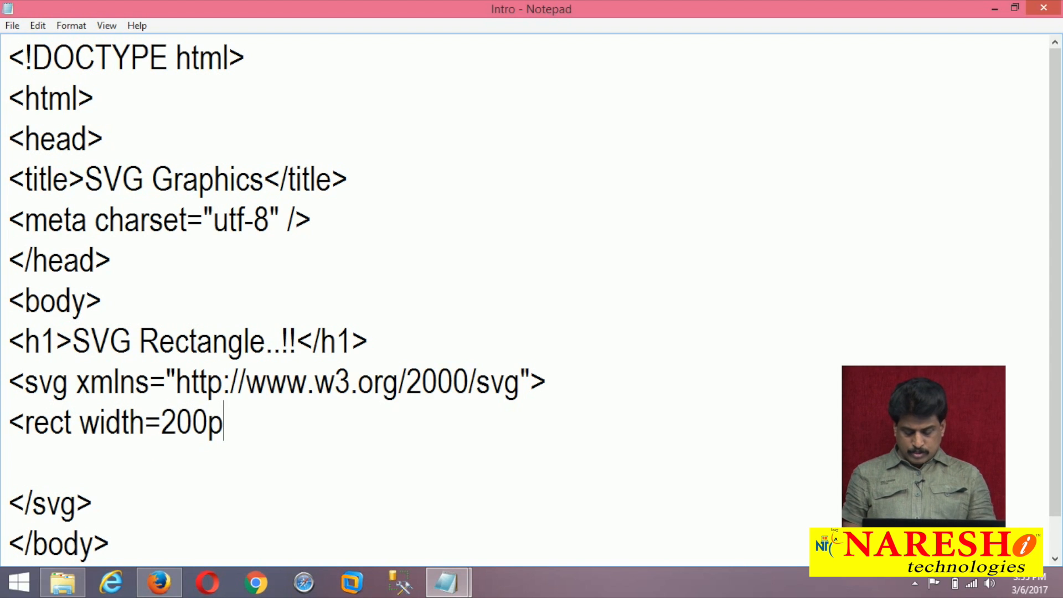
text(x")
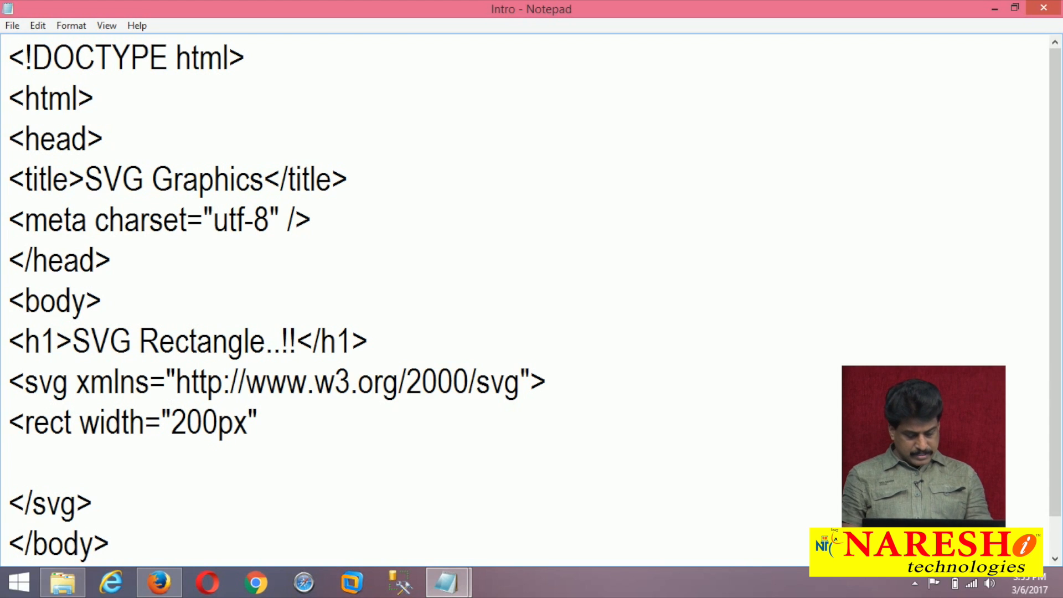
click(267, 422)
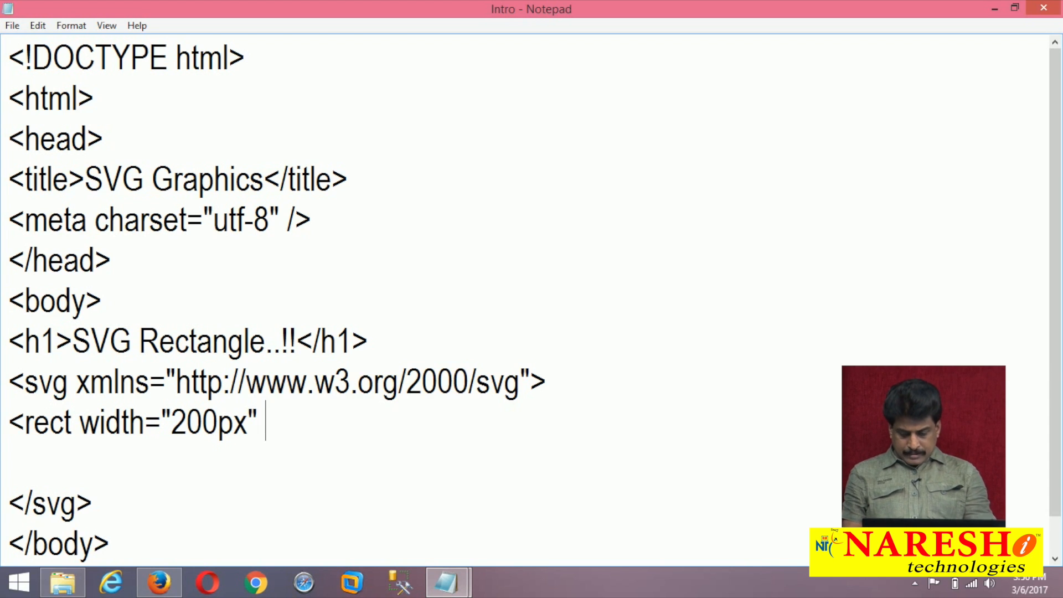
text(height=)
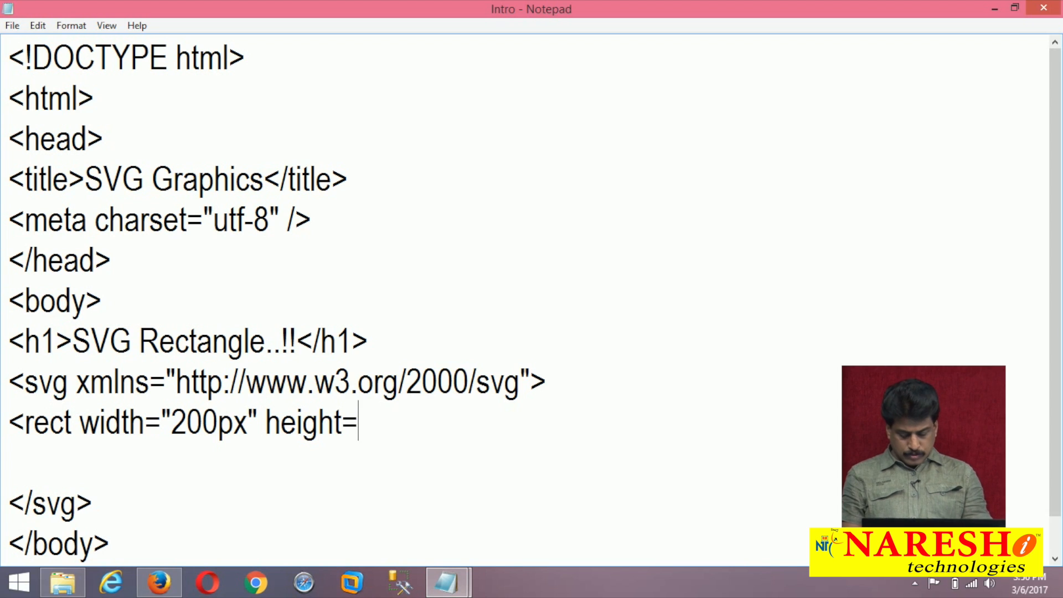
text("100px")
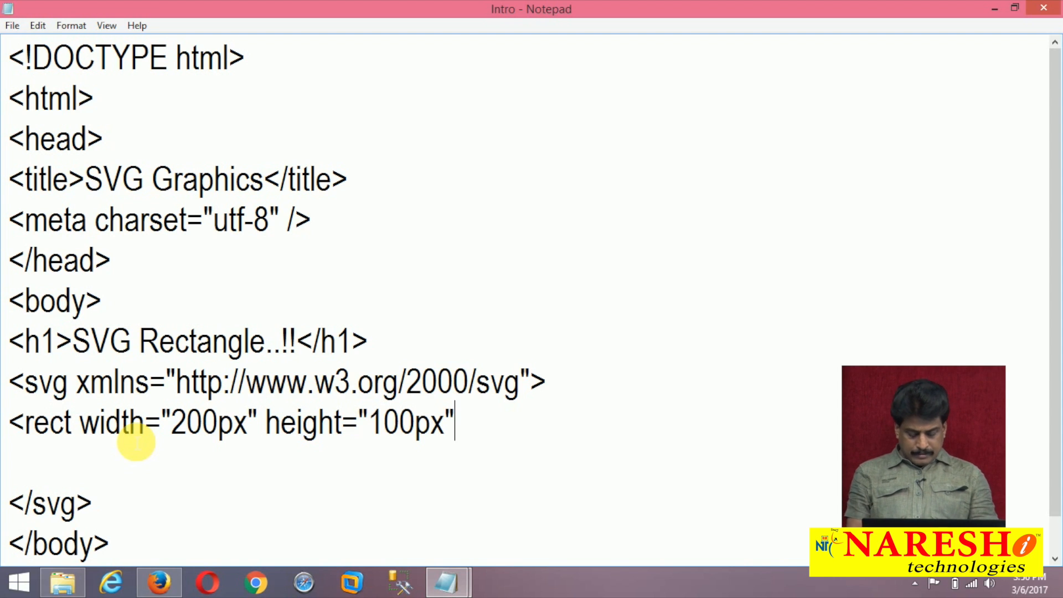
text(>)
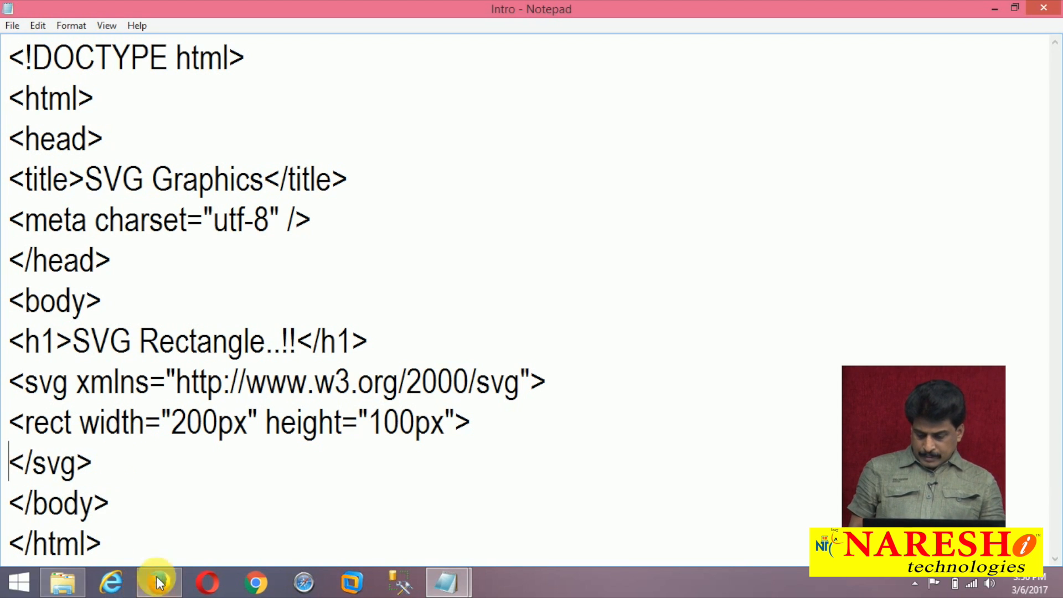
Preview the rectangle in Firefox, widened to 300px, as a black box
click(158, 581)
text(3)
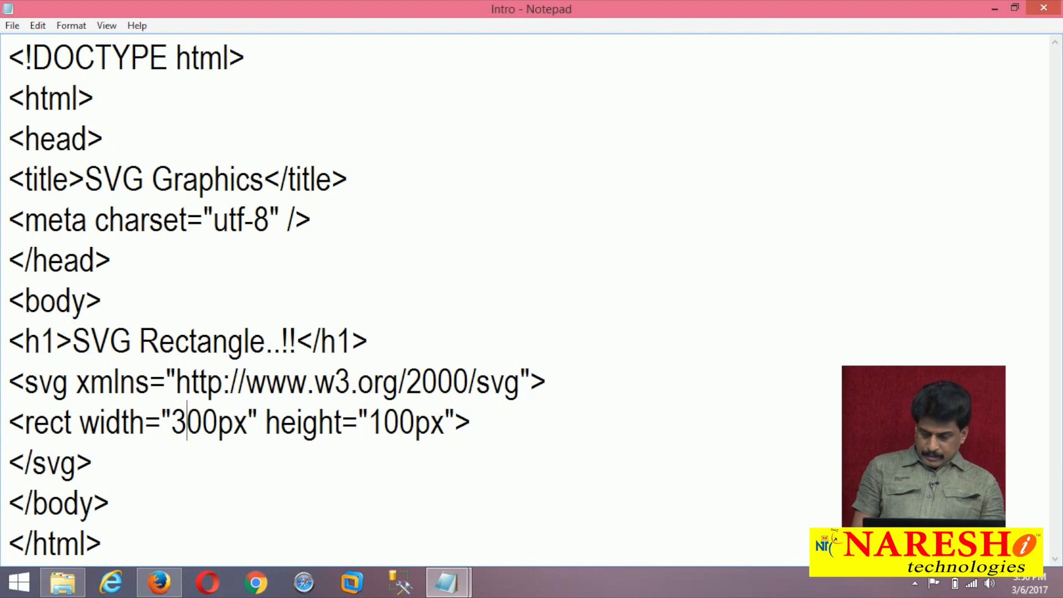
click(158, 582)
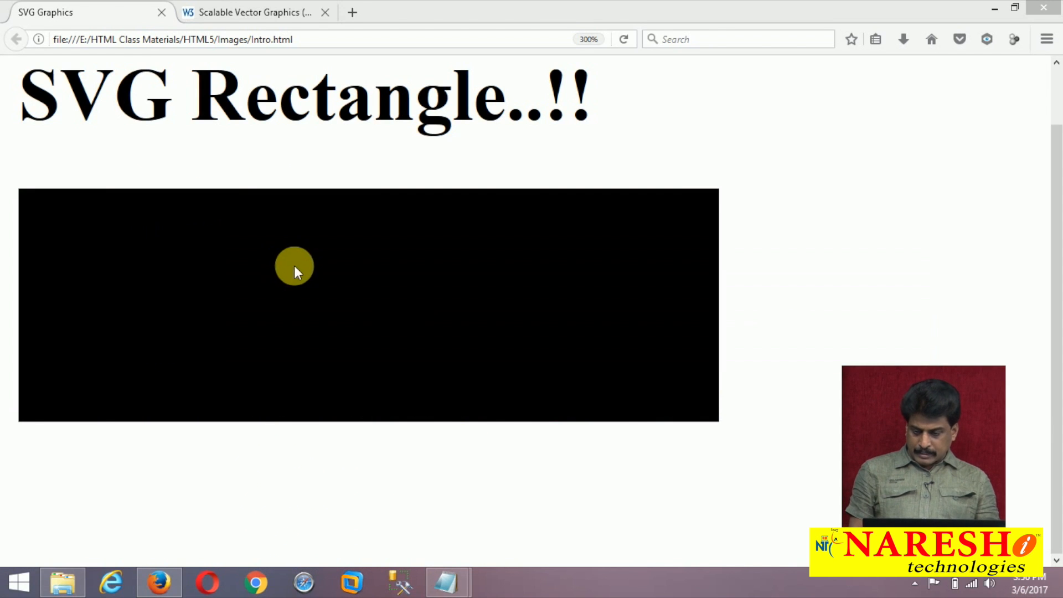
click(446, 581)
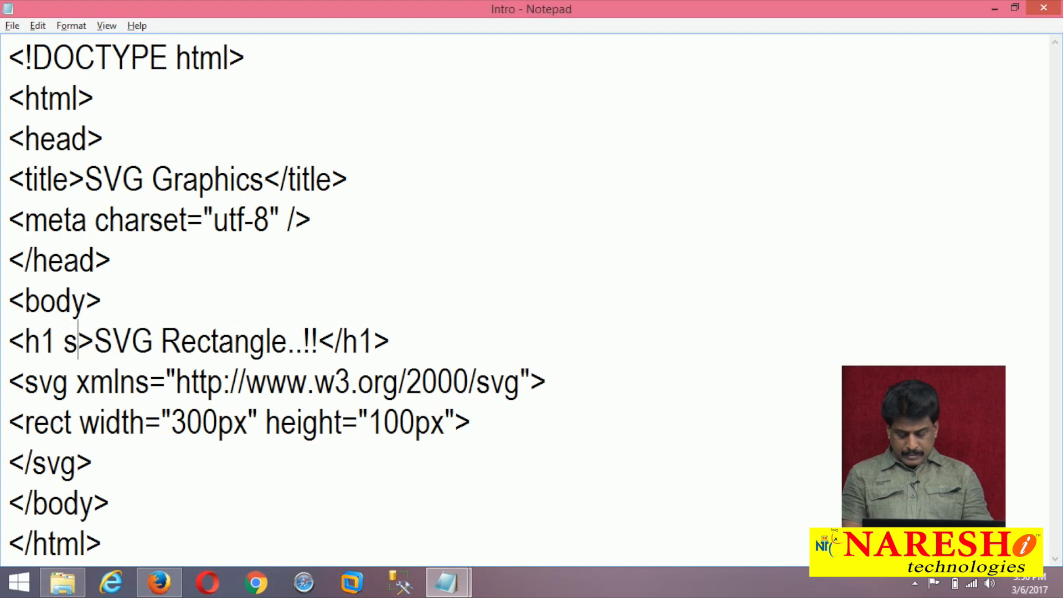
Style the h1 with color:blue and font-family:tahoma
text(tyle='c)
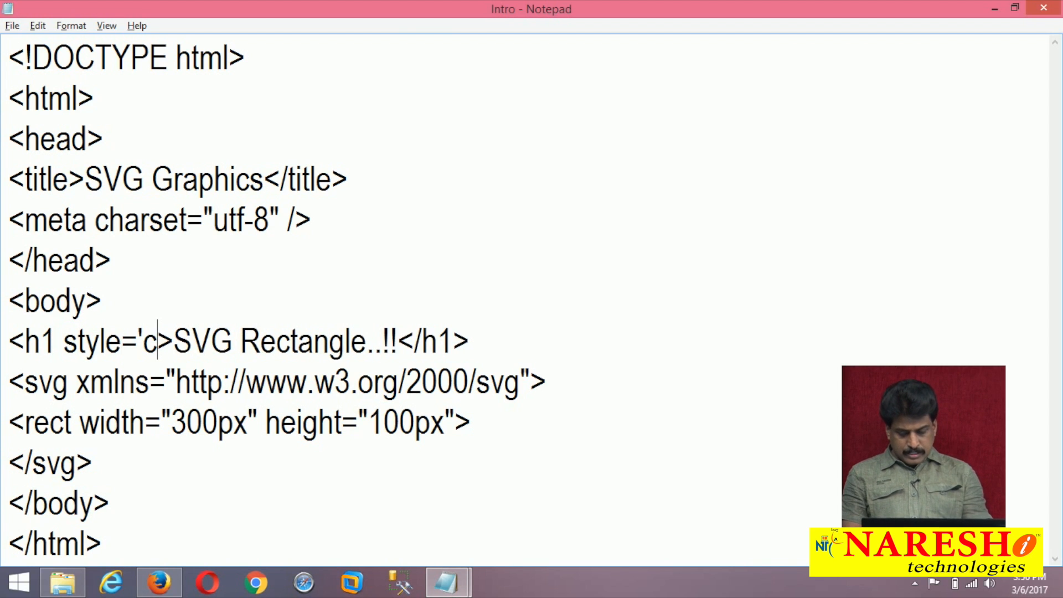
text(olor:blue)
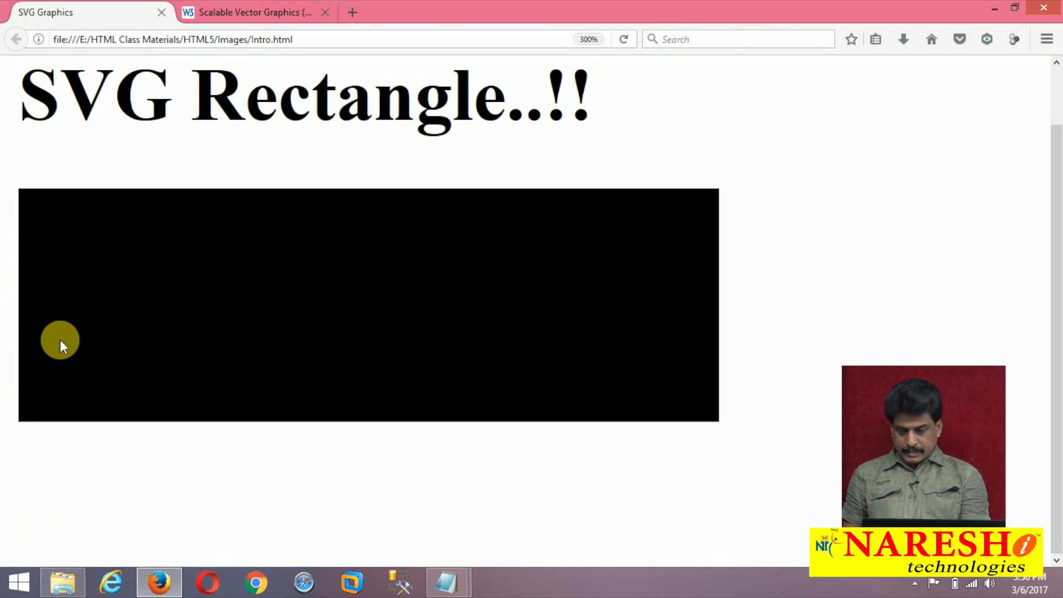
click(447, 582)
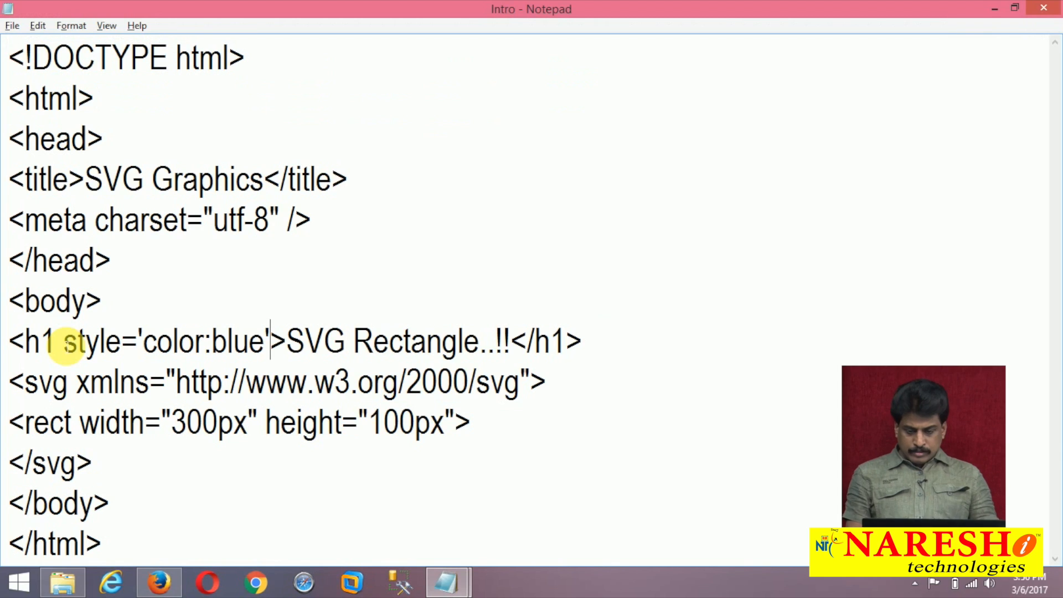
text(;fob)
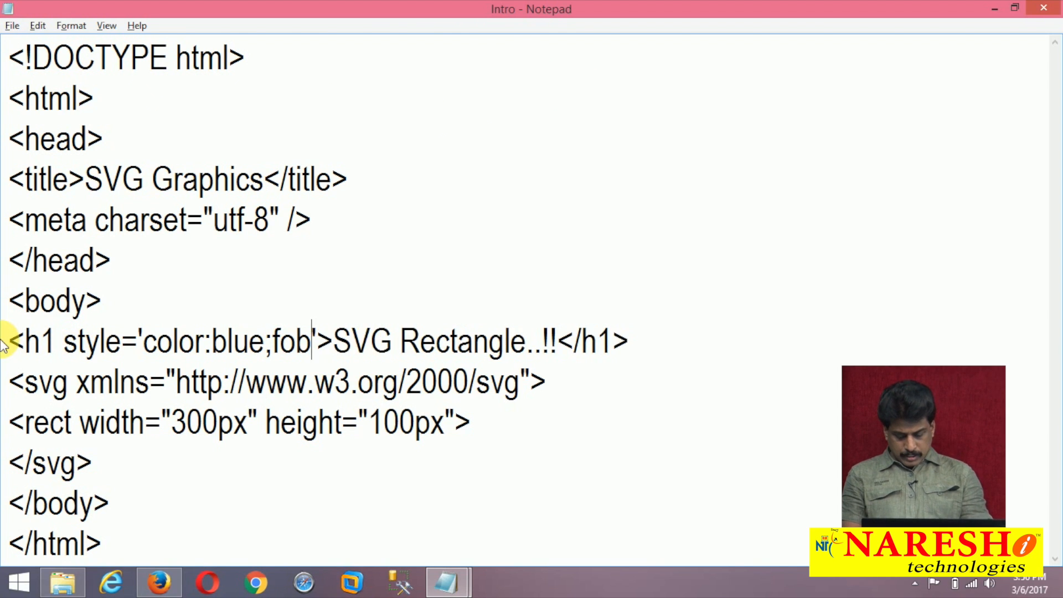
text(ont-f)
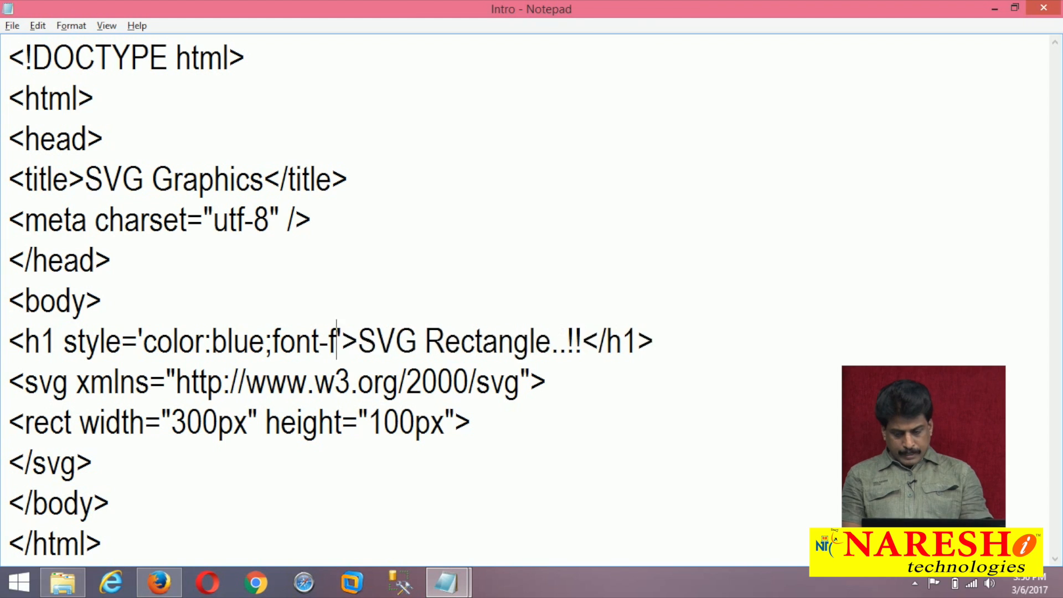
text(amily:t)
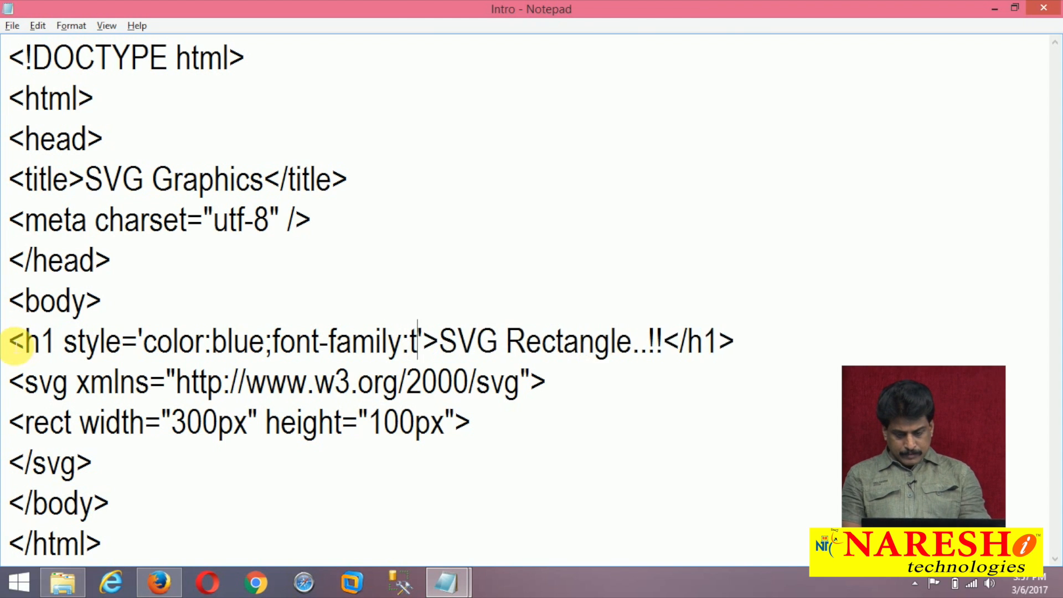
text(ahoma)
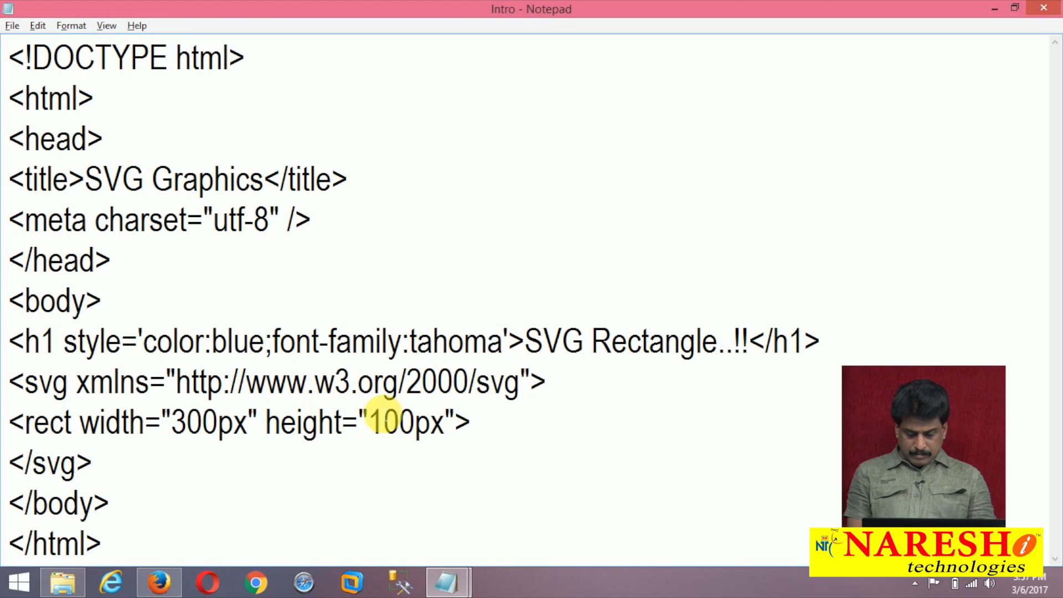
Give the rect fill="red" and preview the red rectangle in Firefox
text(fil)
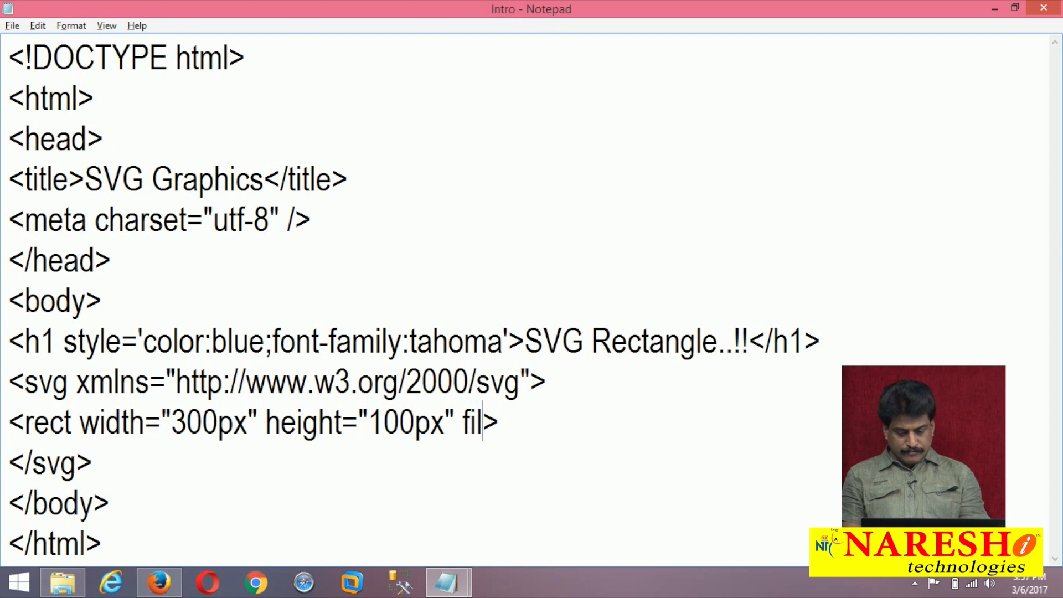
text(="red")
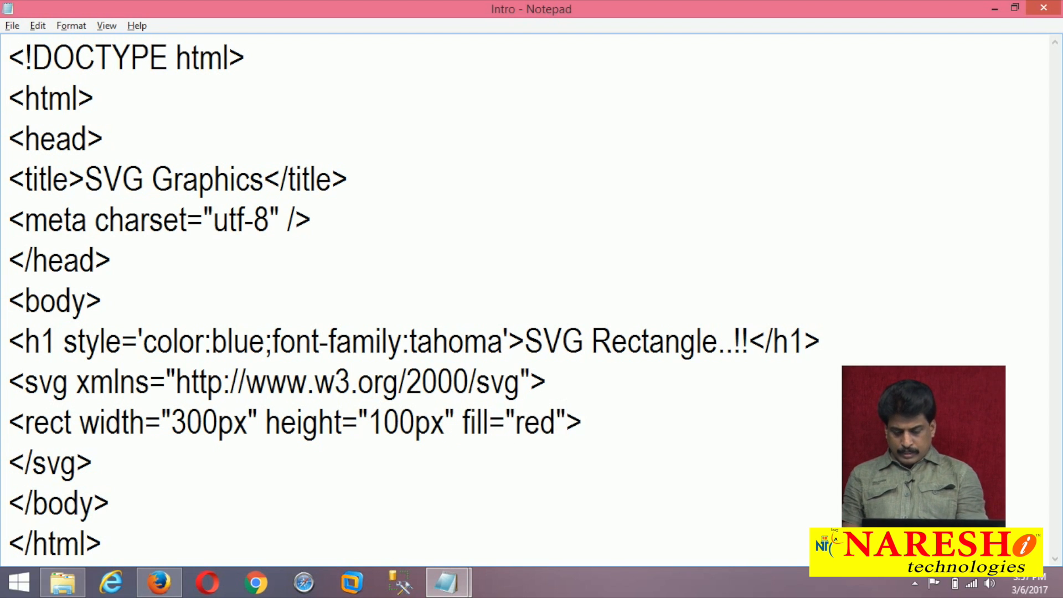
click(159, 582)
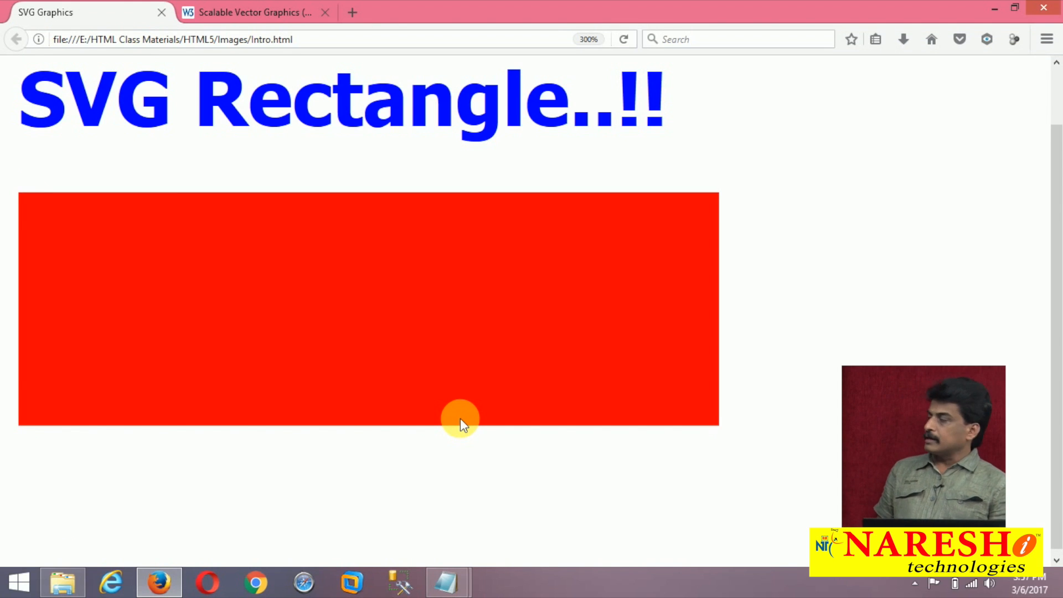
click(446, 582)
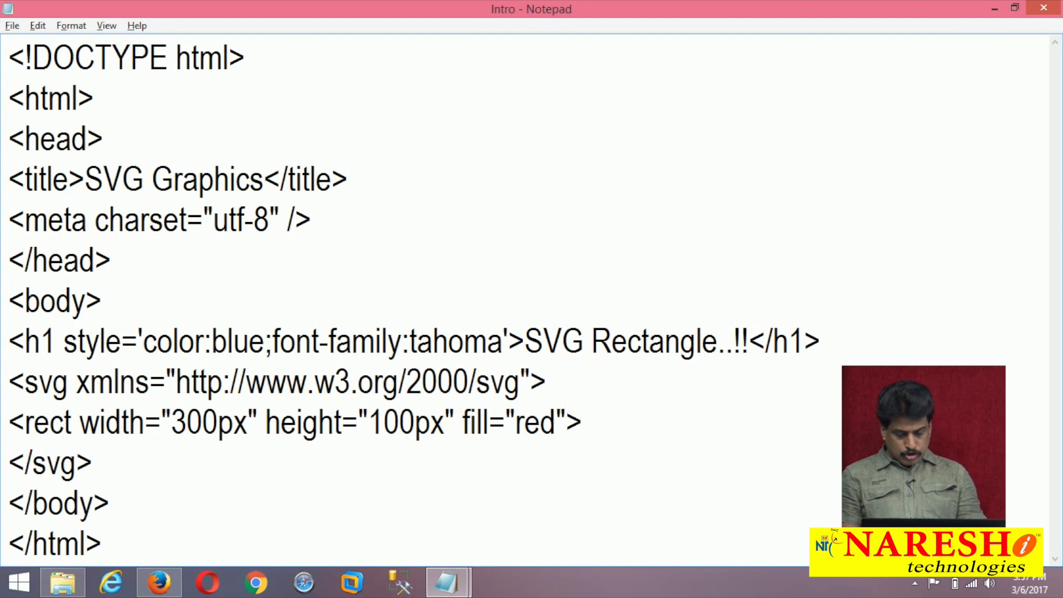
Add a green stroke and 10px offset to the rect
text(stroke=>)
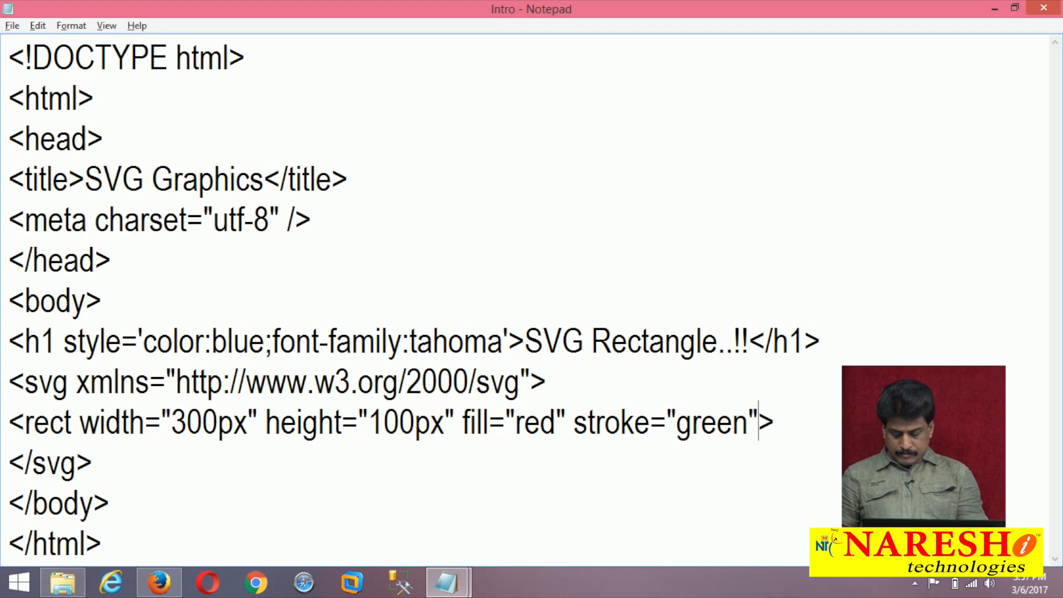
click(158, 582)
text( x=)
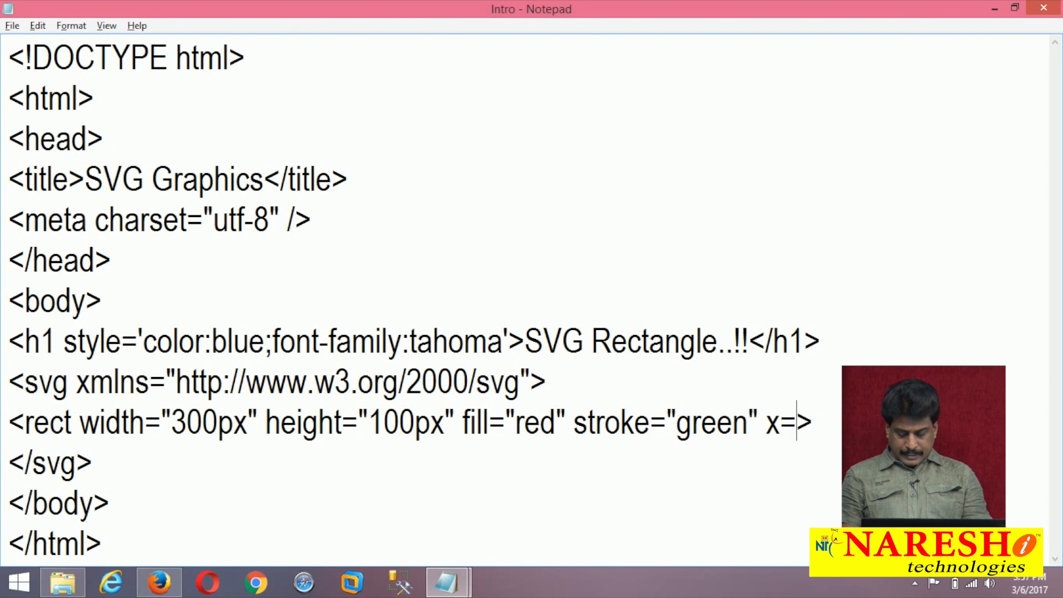
text(10p)
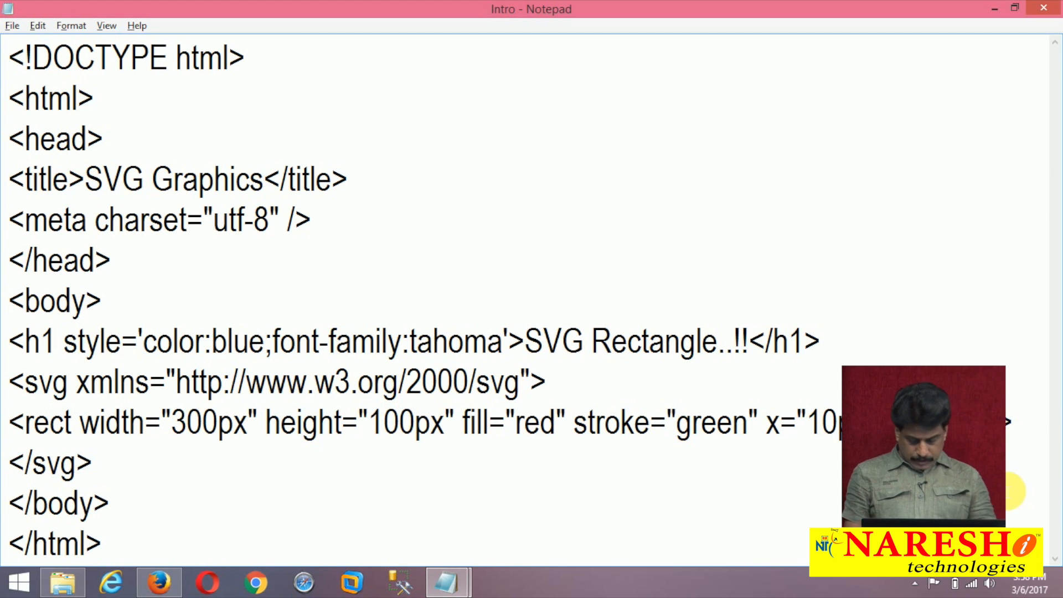
Add rx and ry of 20px and a 250px width, previewing the rounded rectangle in Firefox
text(rx="20x" r>)
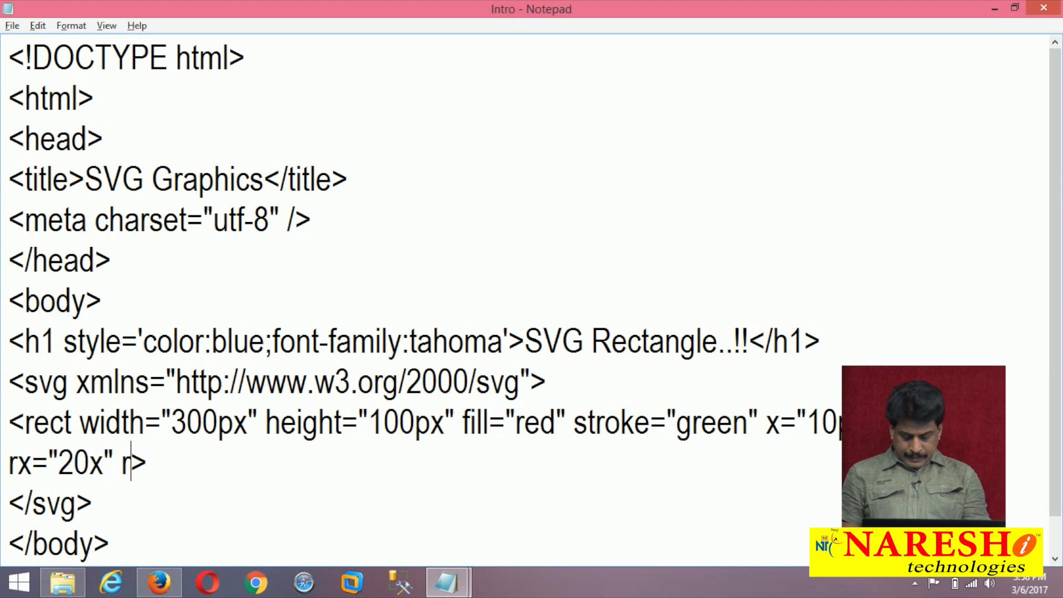
text(y="20px)
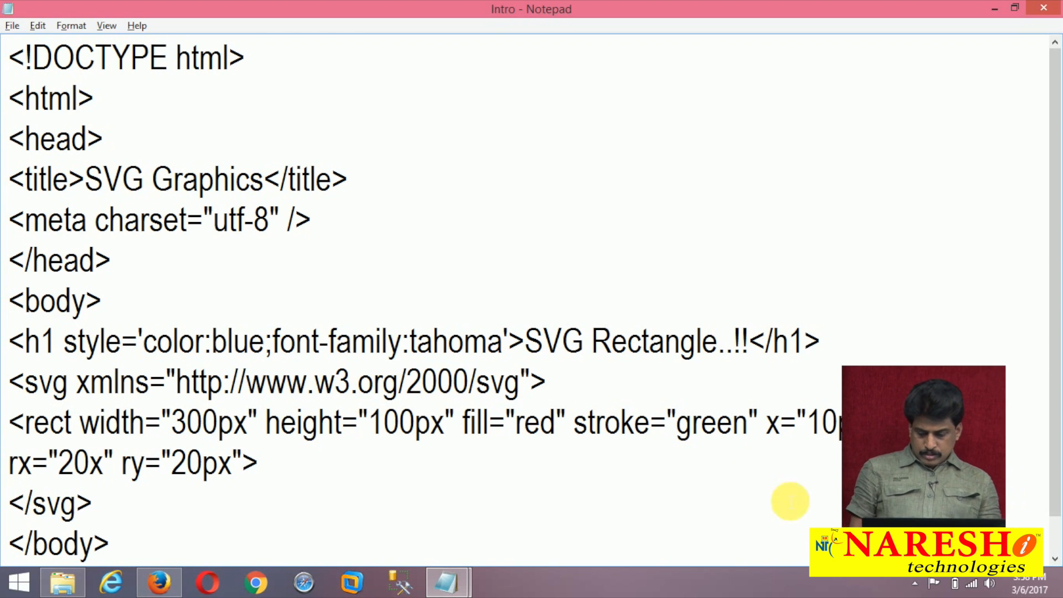
click(158, 581)
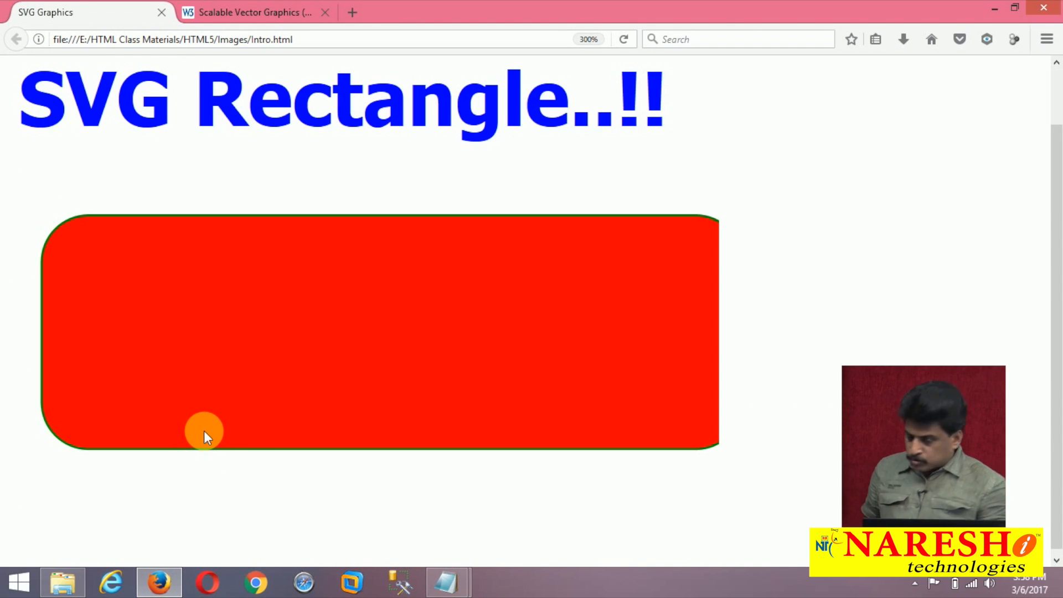
click(446, 582)
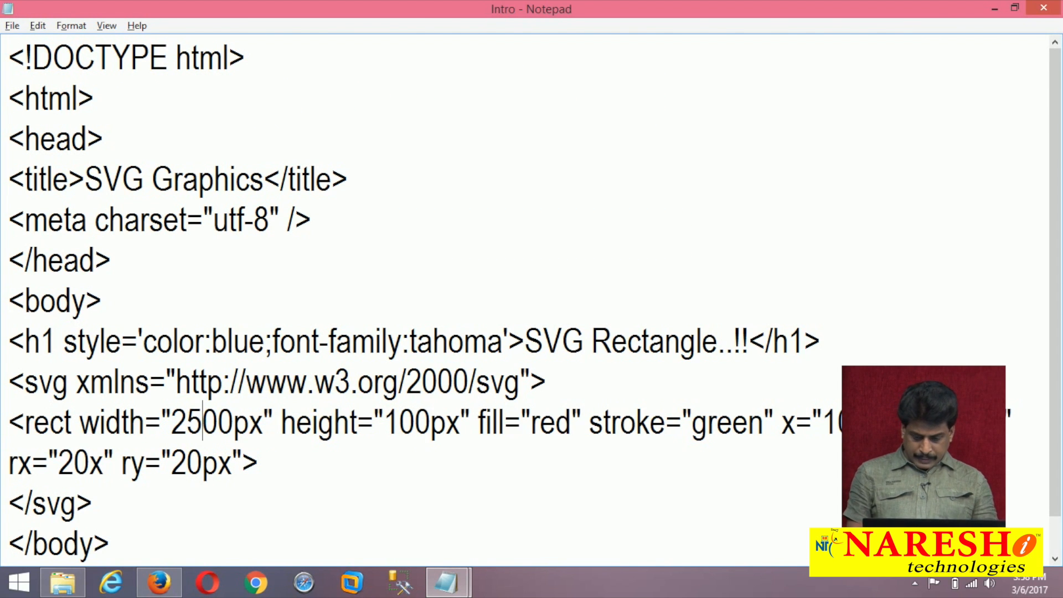
click(158, 581)
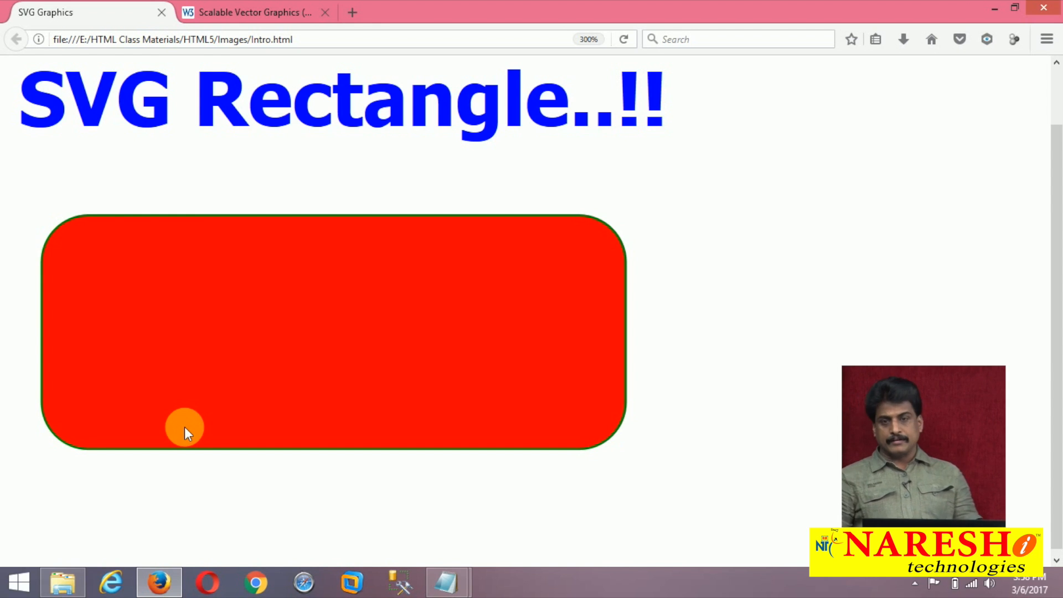
click(446, 582)
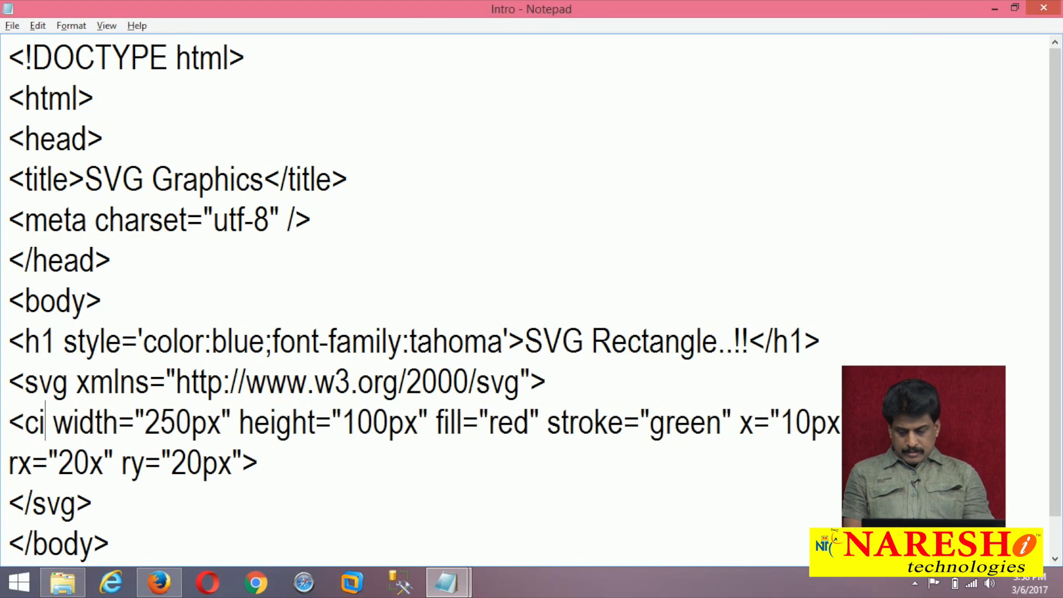
Rename rect to circle with cx="100px", cy="60px" and r="50px", removing other attributes
text(rcle)
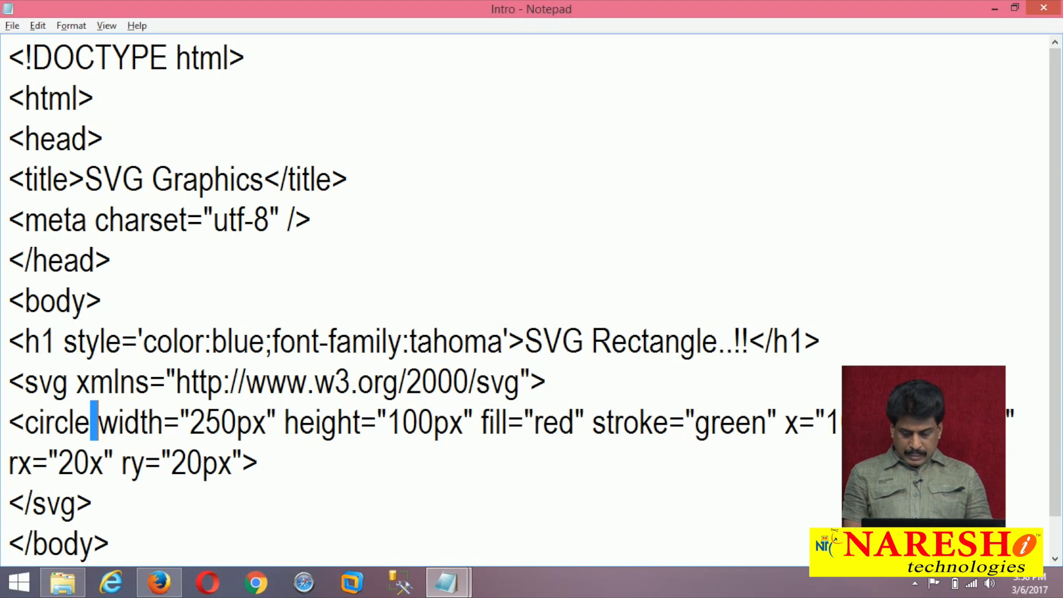
double_click(128, 422)
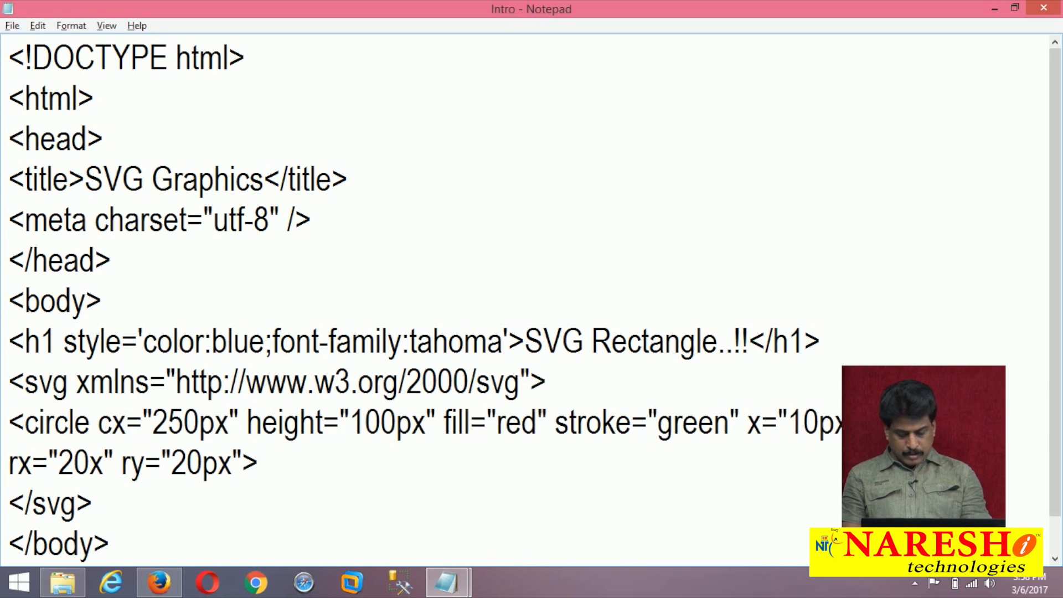
click(152, 422)
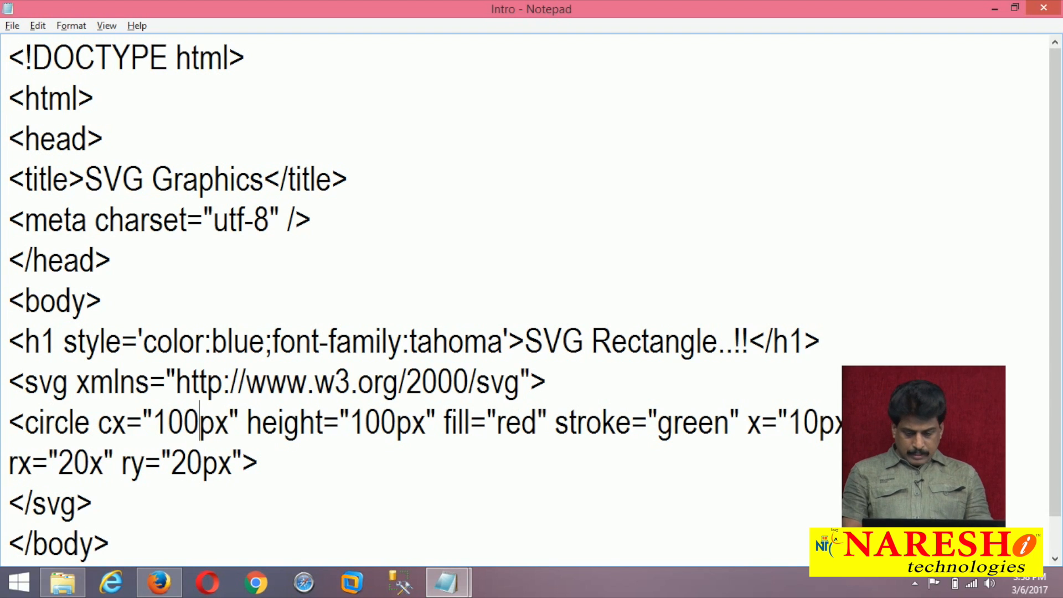
double_click(271, 422)
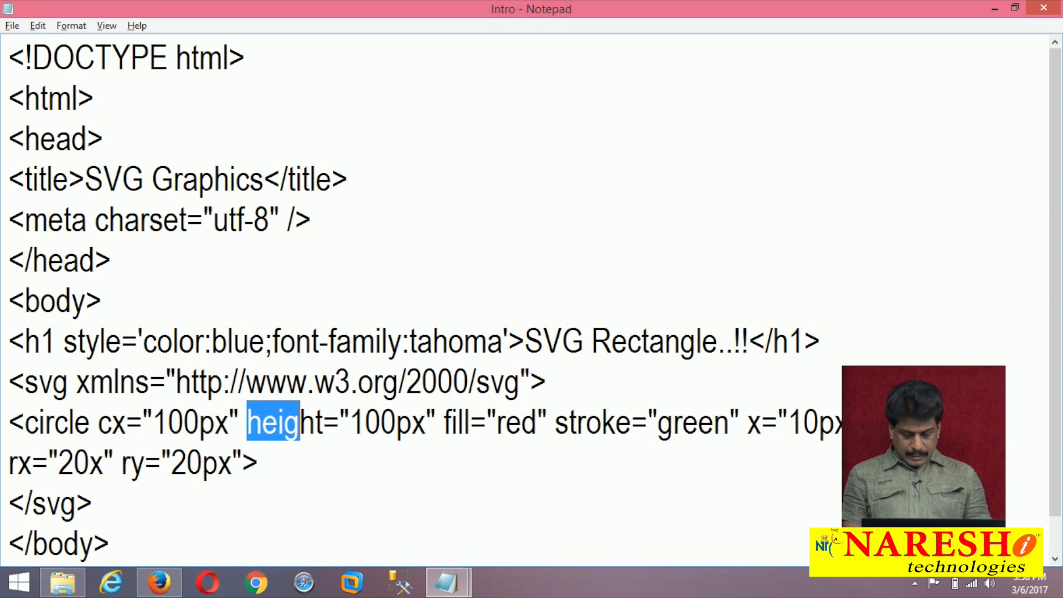
text(cy)
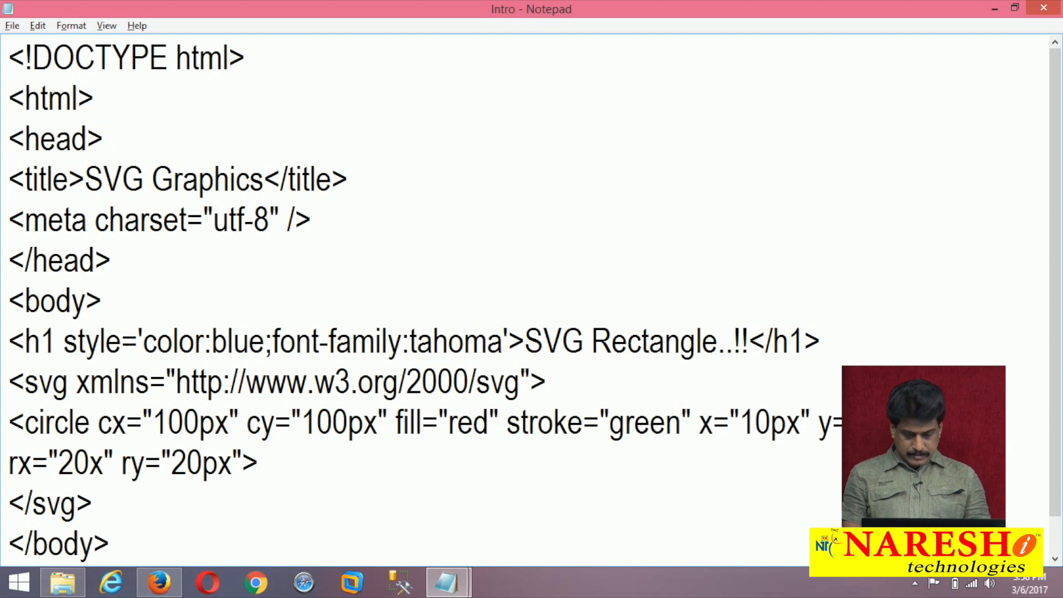
double_click(323, 422)
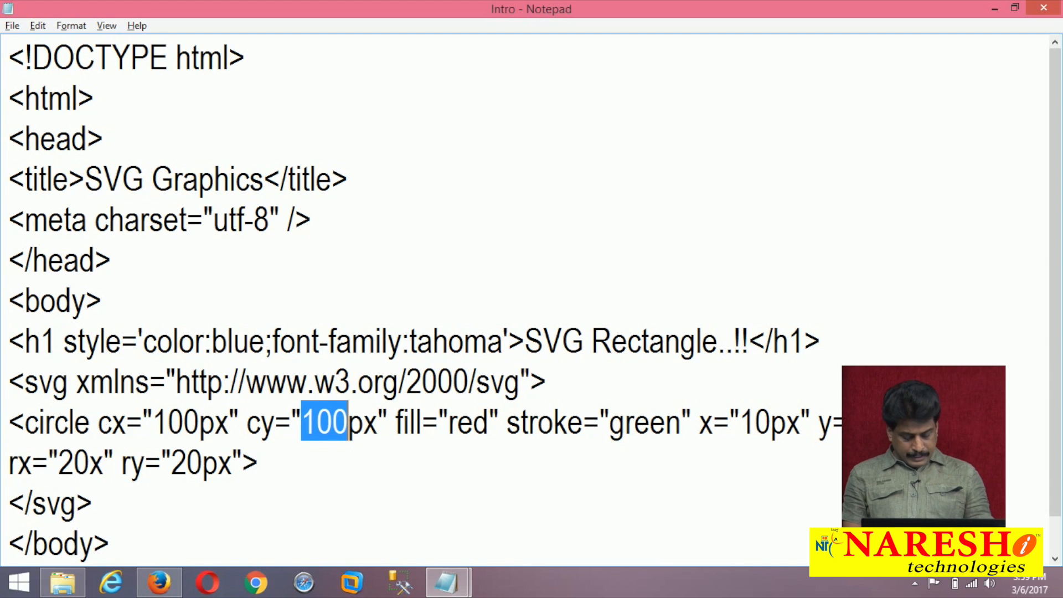
text(600)
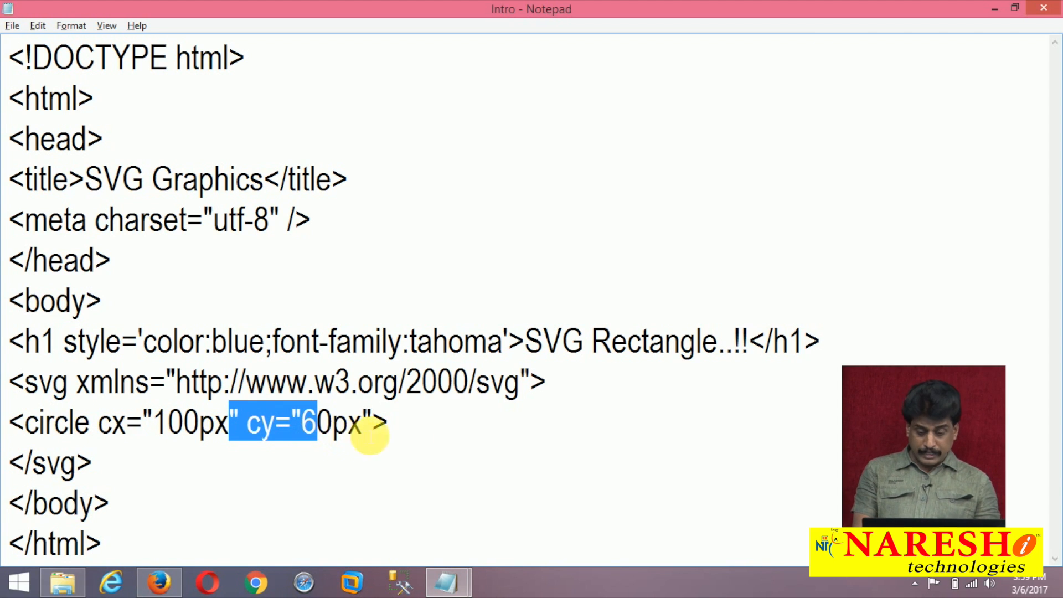
text(r)
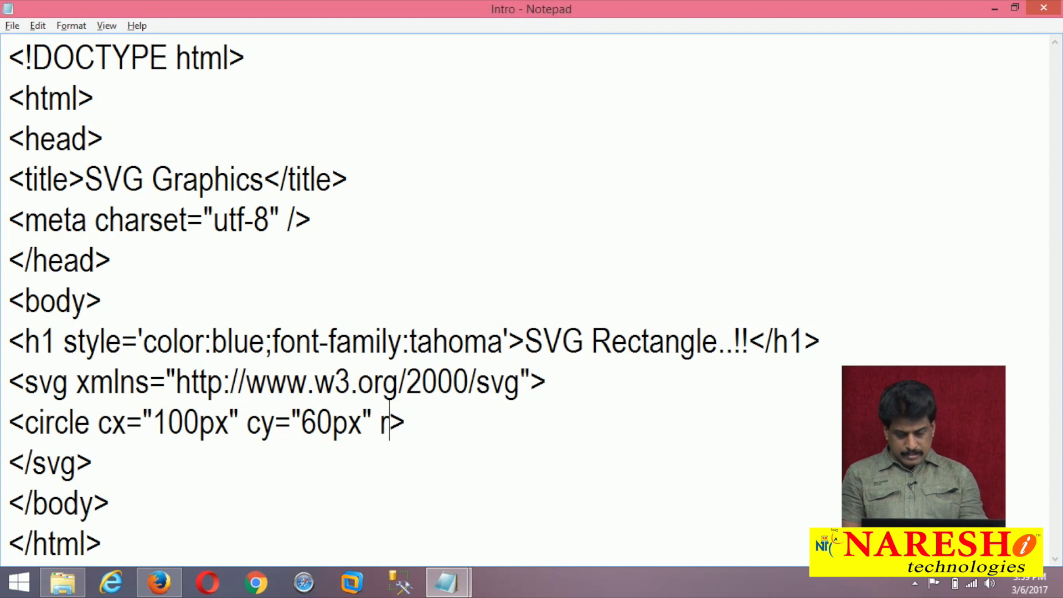
text(="50px)
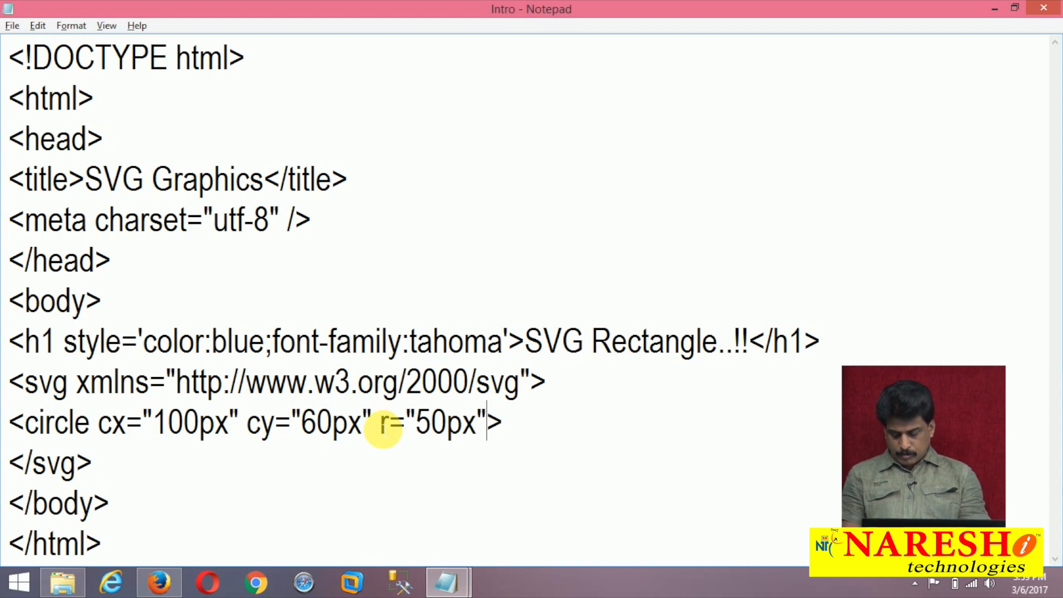
Preview the circle, rename the h1 to SVG Circle..!!, and preview again in Firefox
click(158, 582)
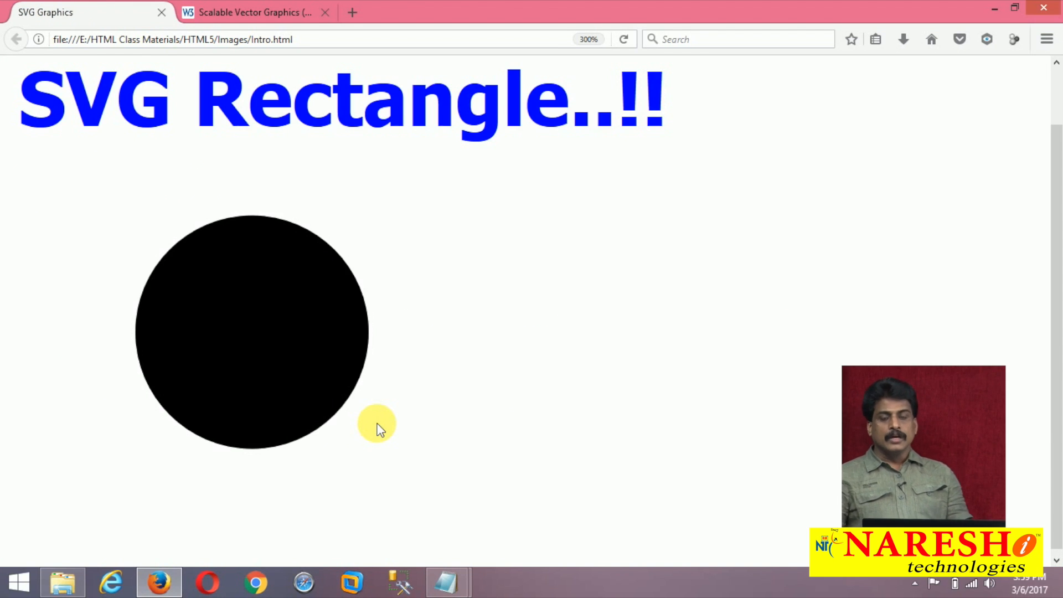
click(446, 581)
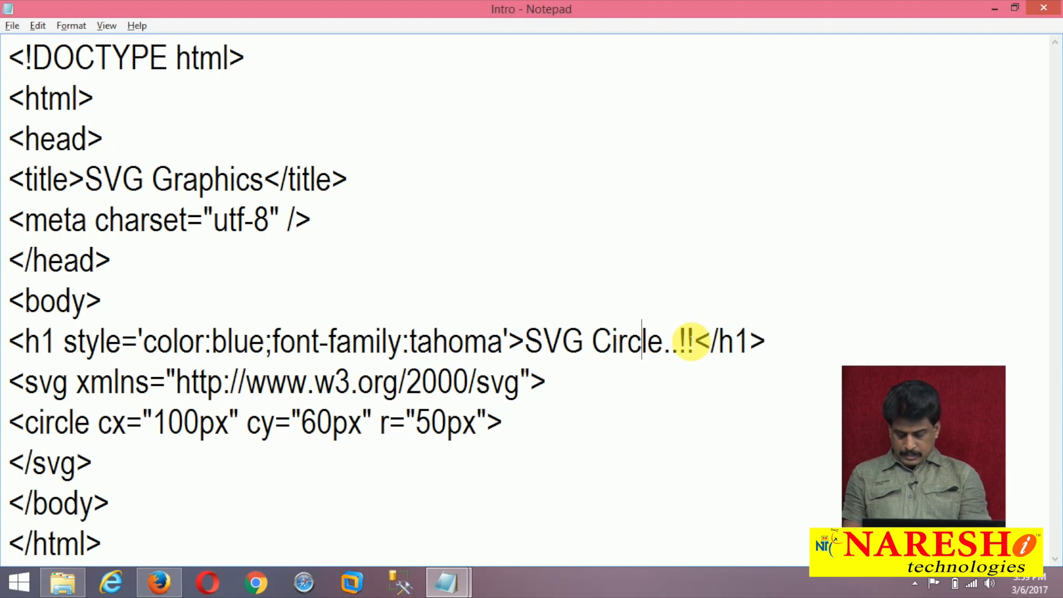
click(159, 581)
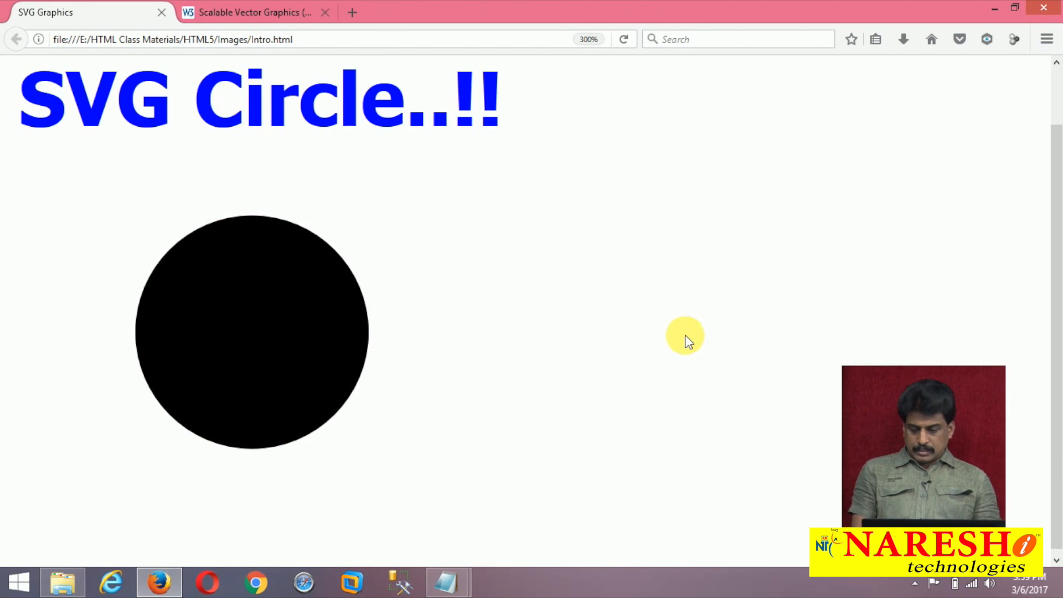
Add fill="red" and stroke="green" to the circle tag
click(446, 581)
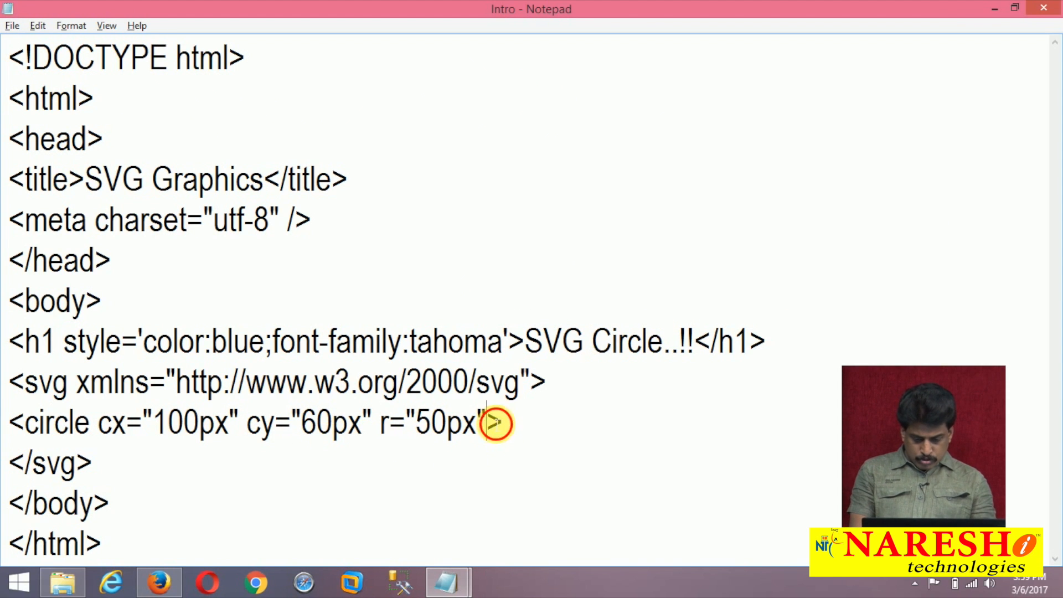
text(fill)
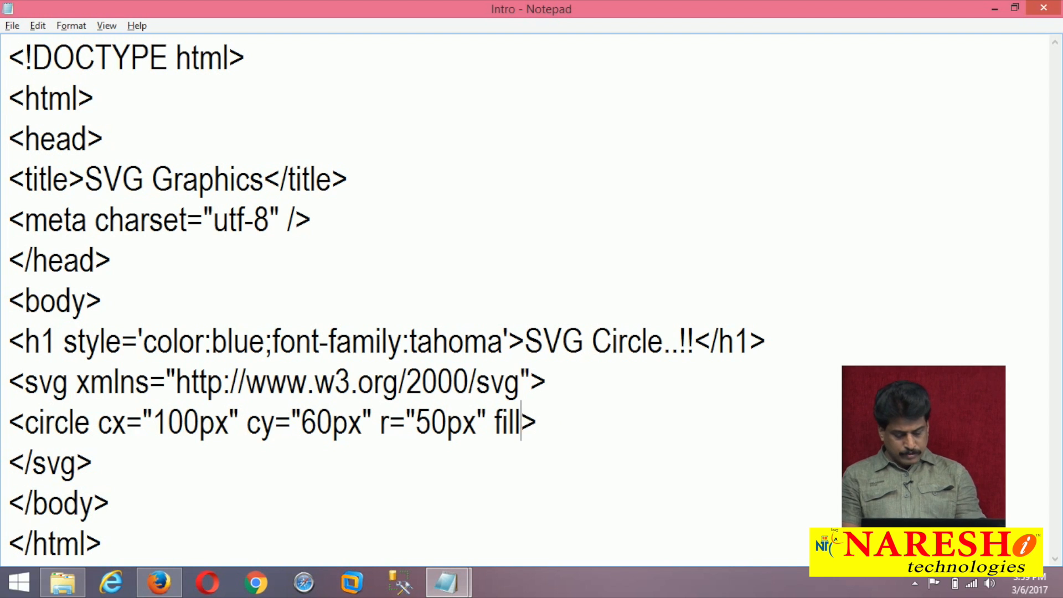
text(="red")
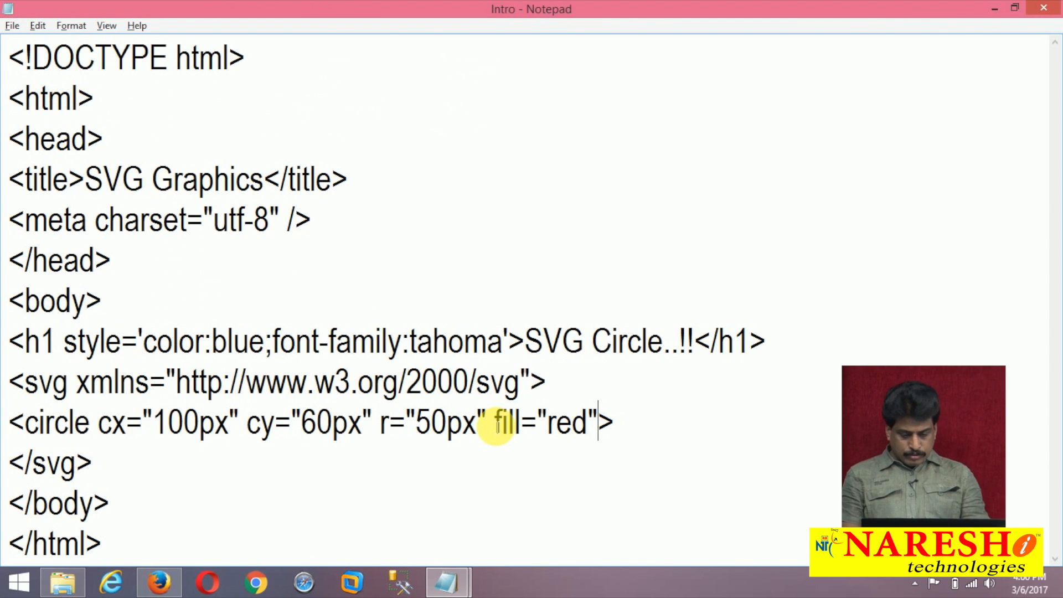
text(stro)
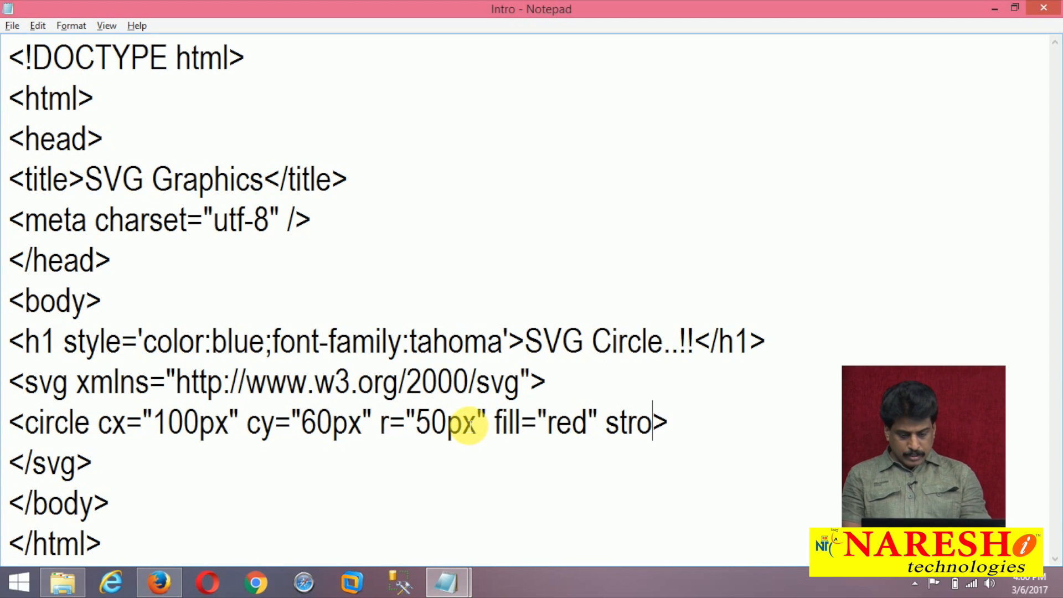
text(ke=">)
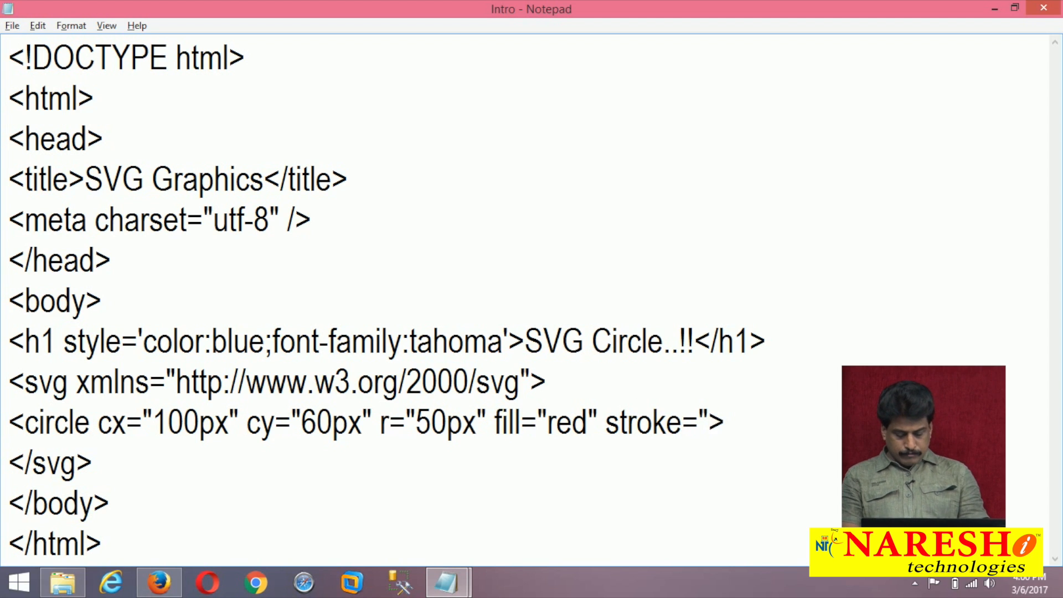
text(green)
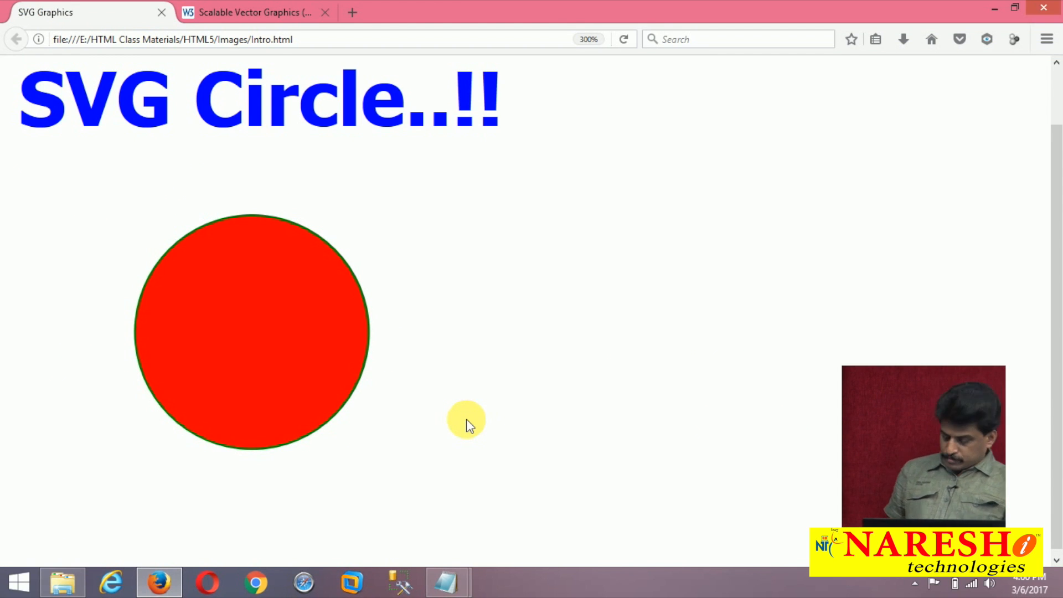
Preview the 60px red circle with green outline in Firefox and return to the code to set cy to 65px
click(446, 581)
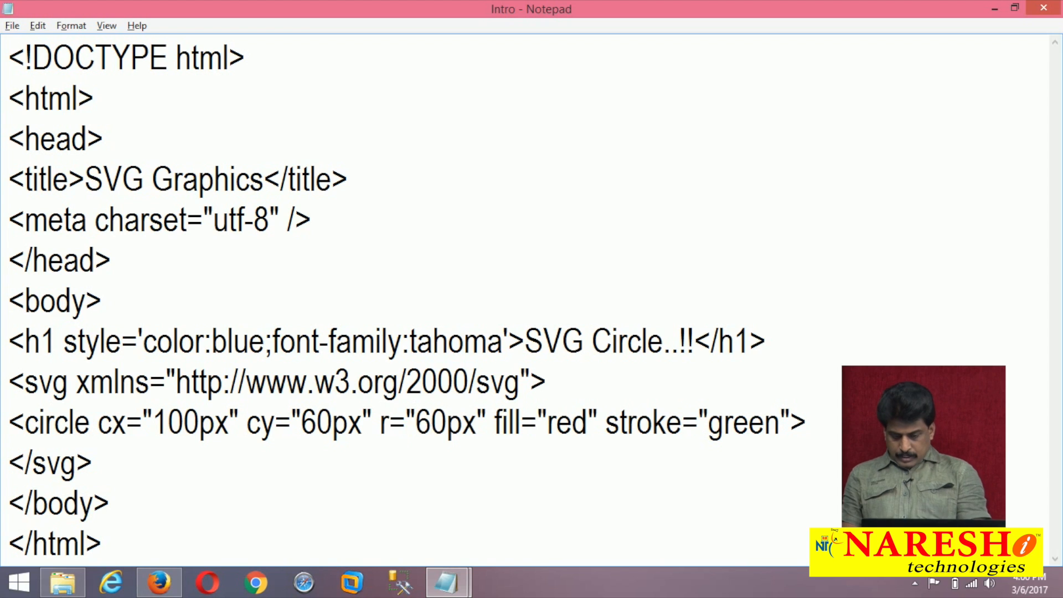
click(158, 582)
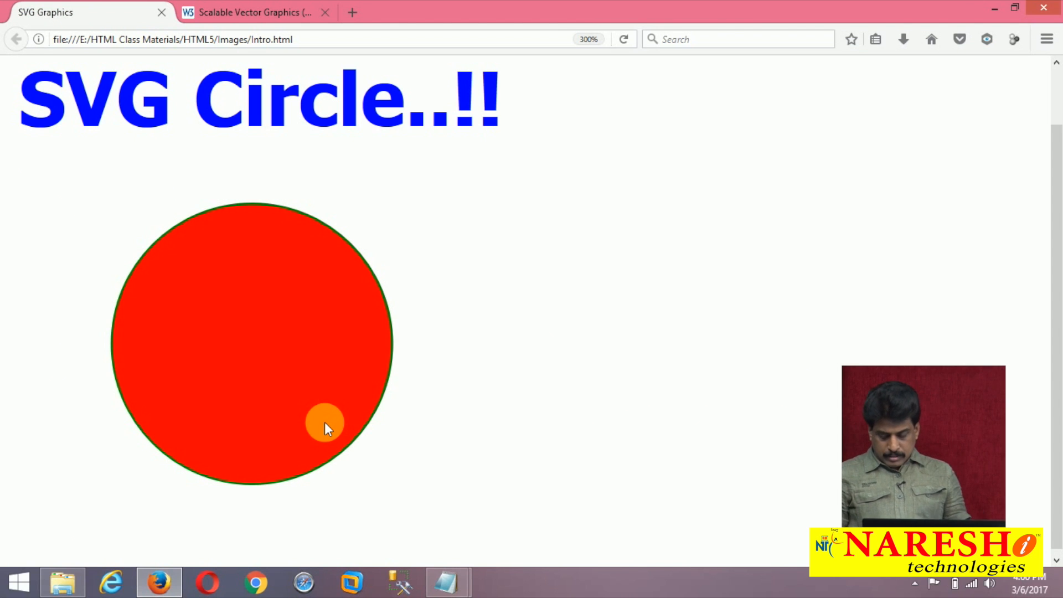
click(446, 581)
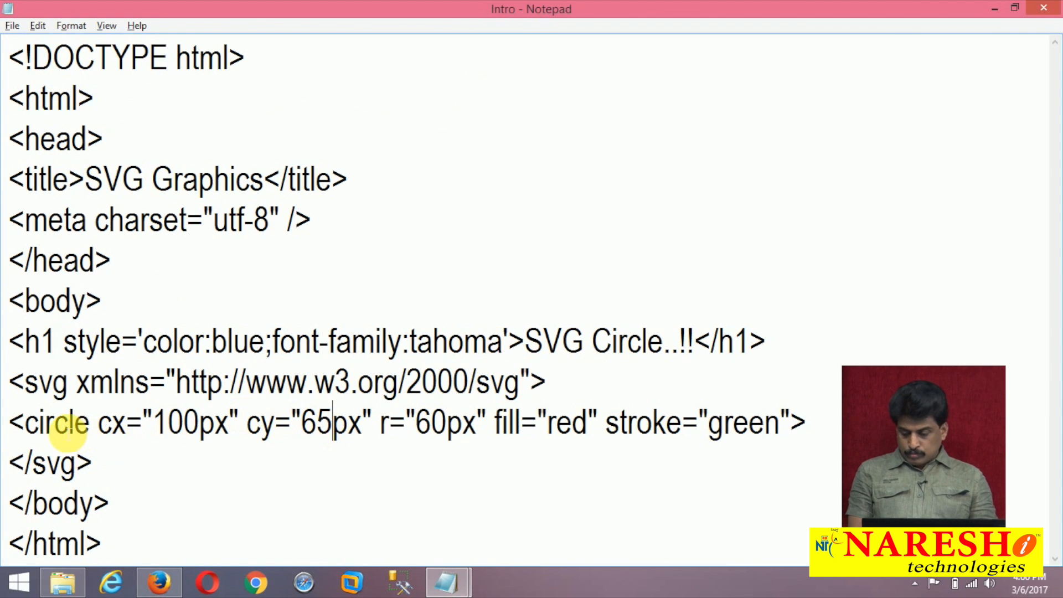
Change the circle tag to ellipse and rename r to rx with an 80px horizontal radius
double_click(53, 421)
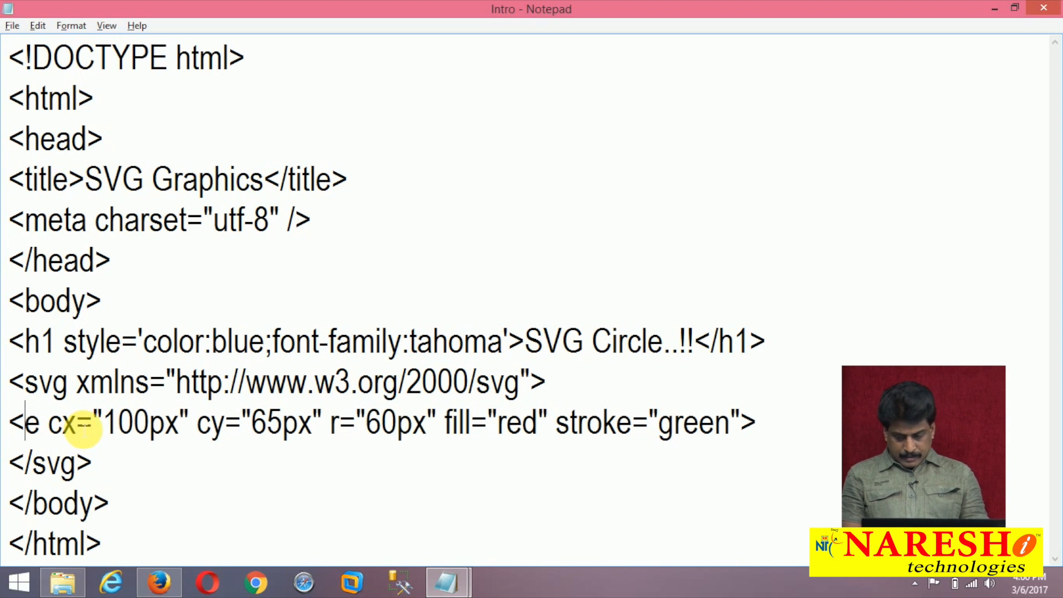
text(llips)
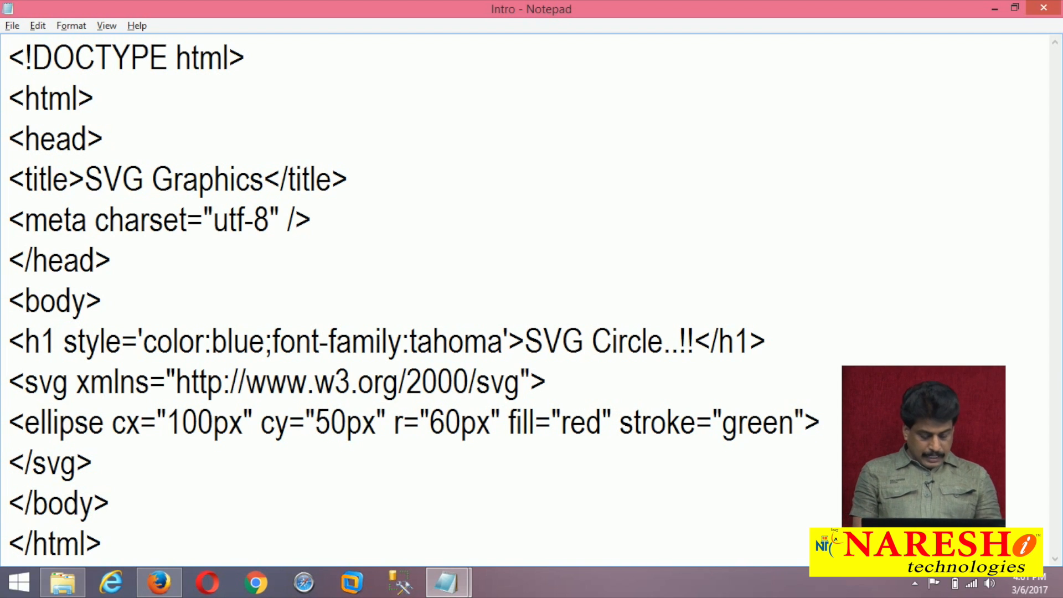
click(393, 422)
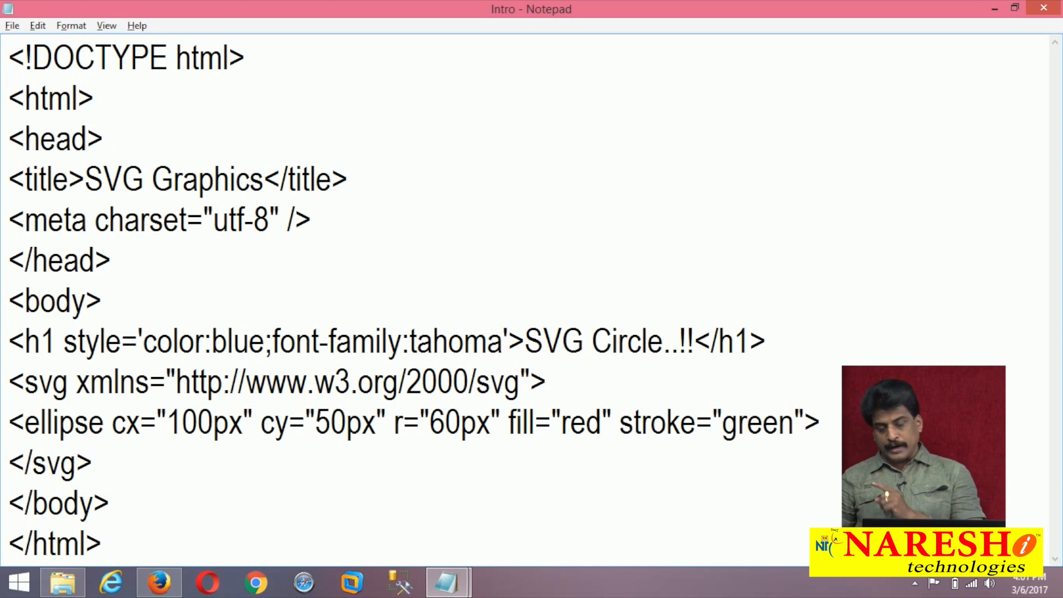
text(x)
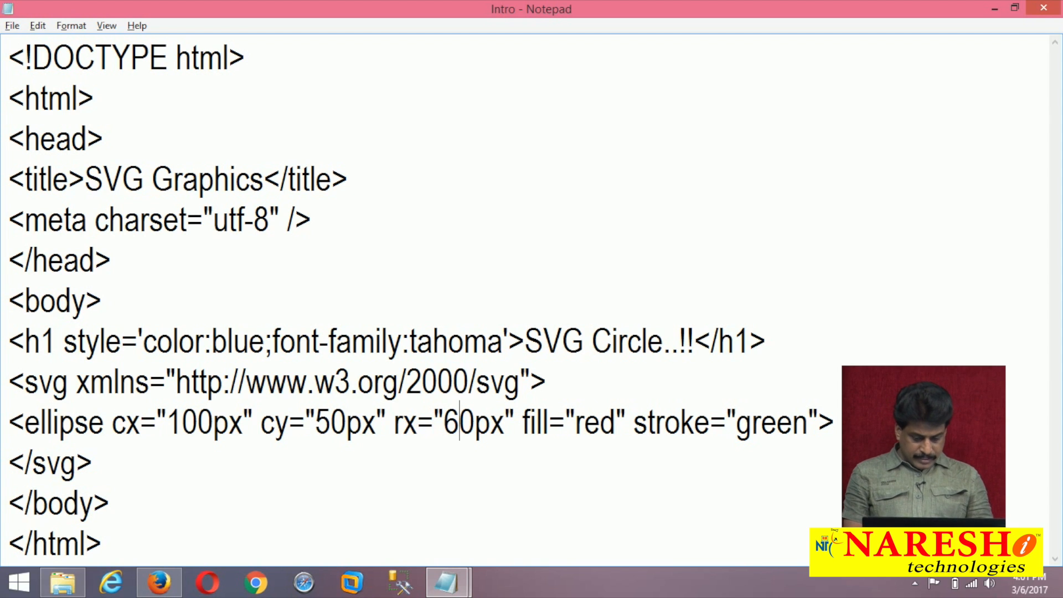
text(80)
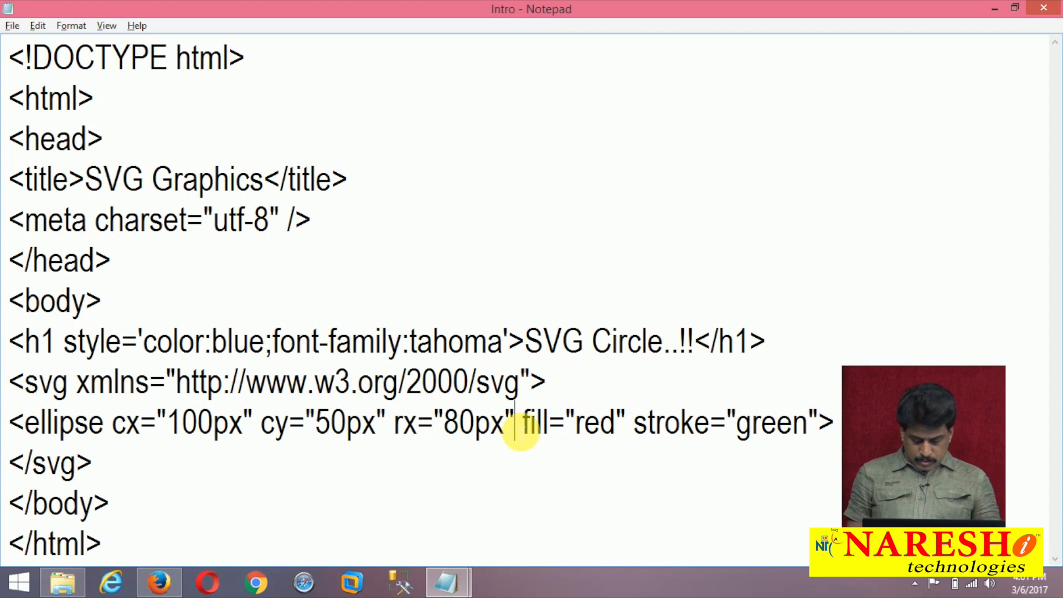
Add ry="45px" as the vertical radius, then move to the heading word Circle
text(ry=)
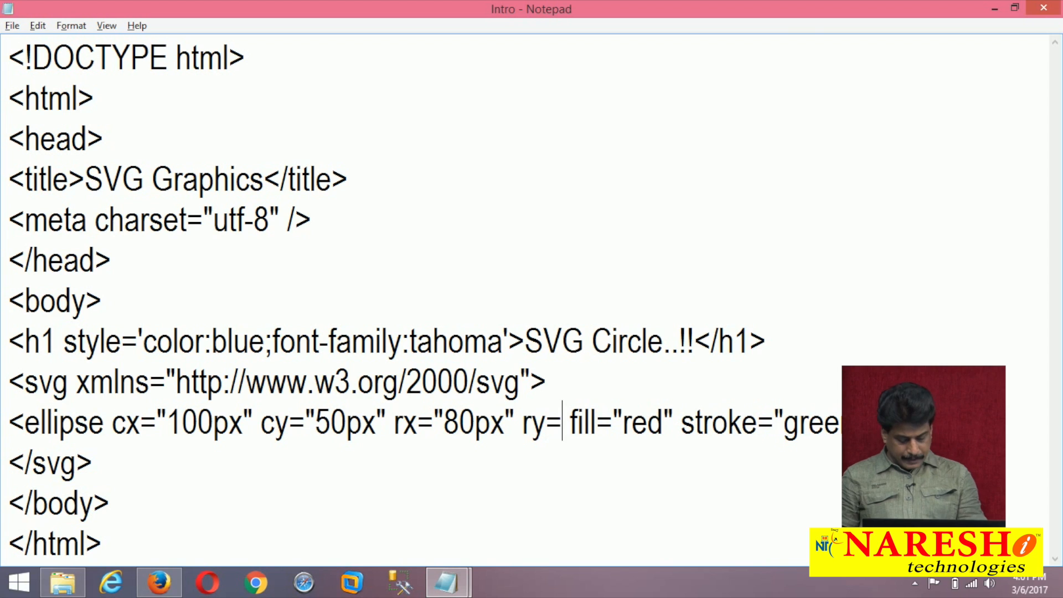
text(45)
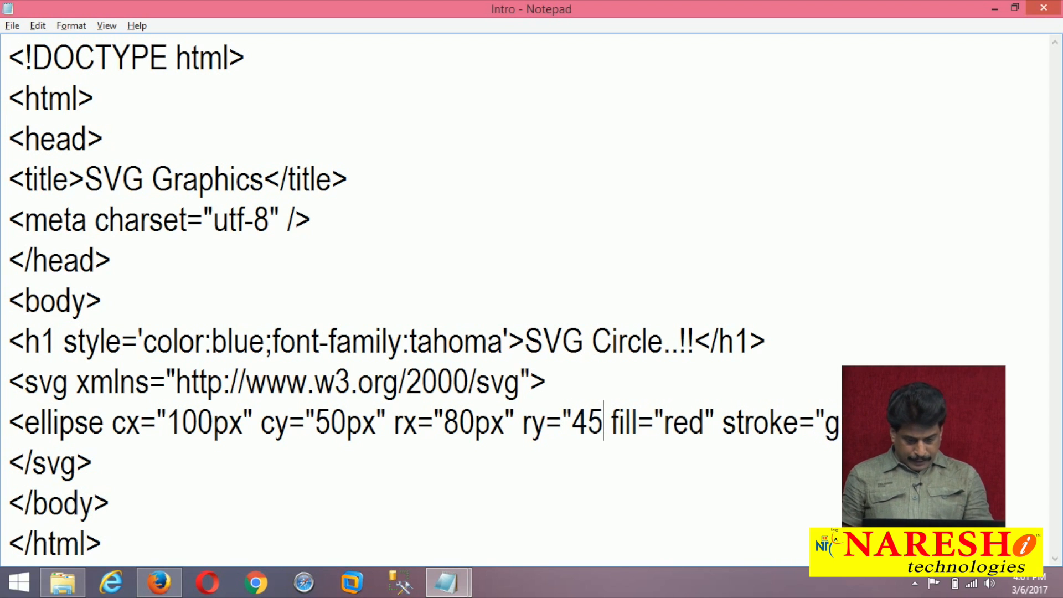
text(px")
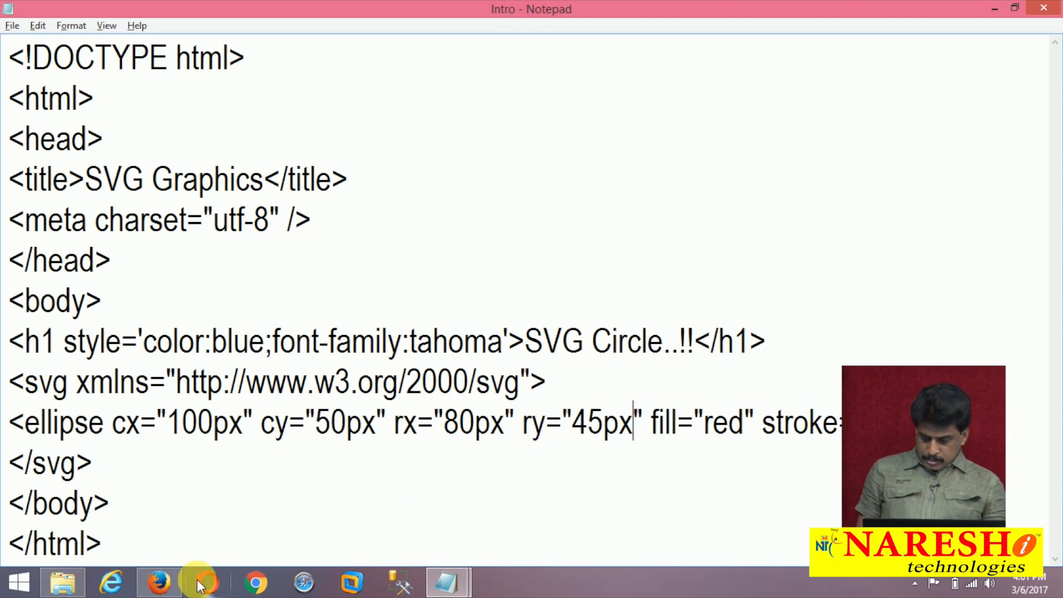
click(159, 581)
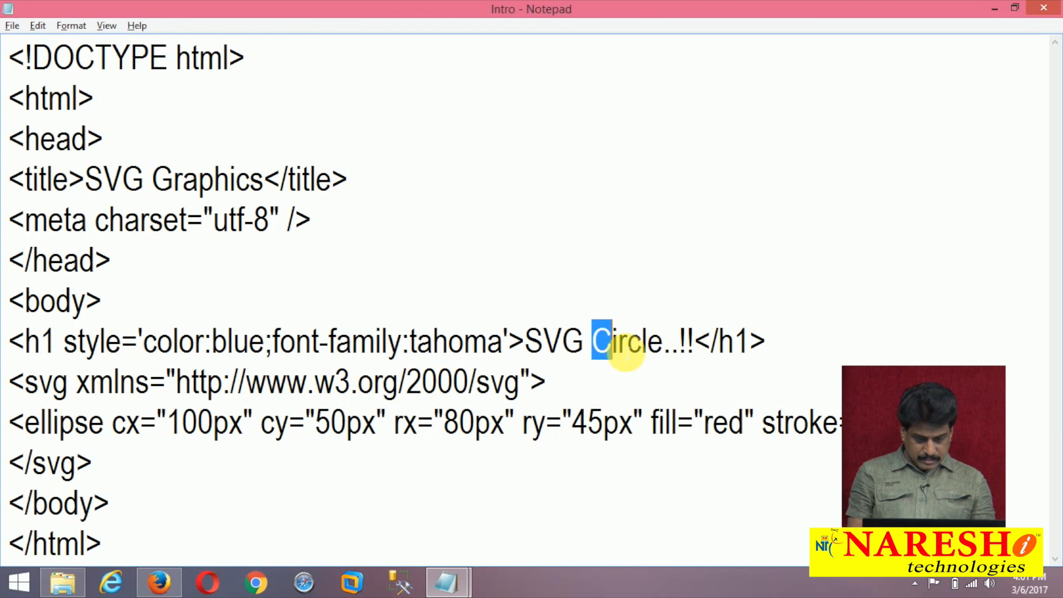
Retitle the heading SVG Ellipse..!!, change ry to 55px and preview the ellipse in Firefox
text(Ellips)
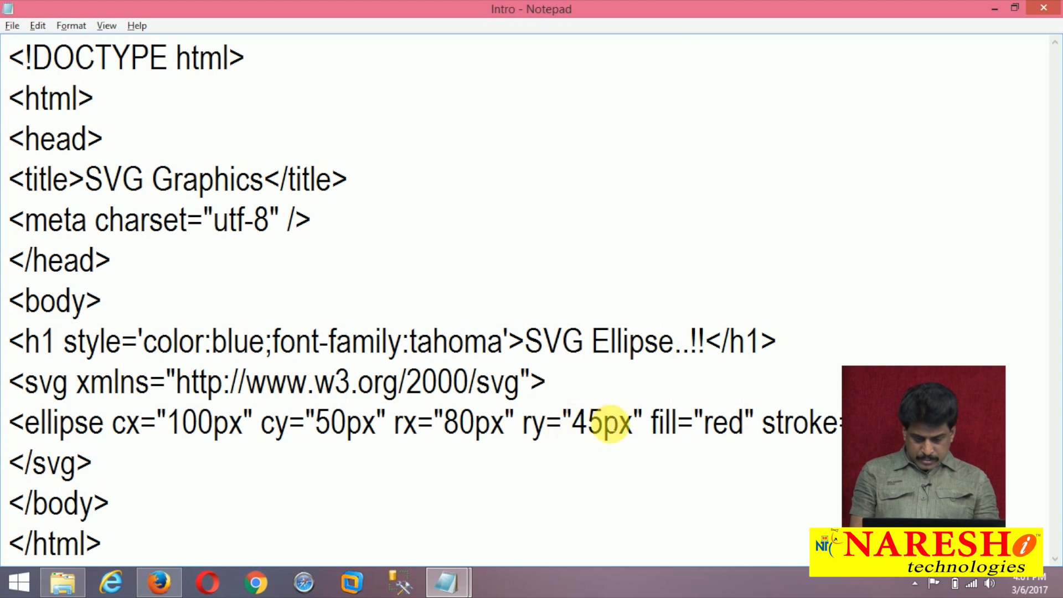
double_click(578, 422)
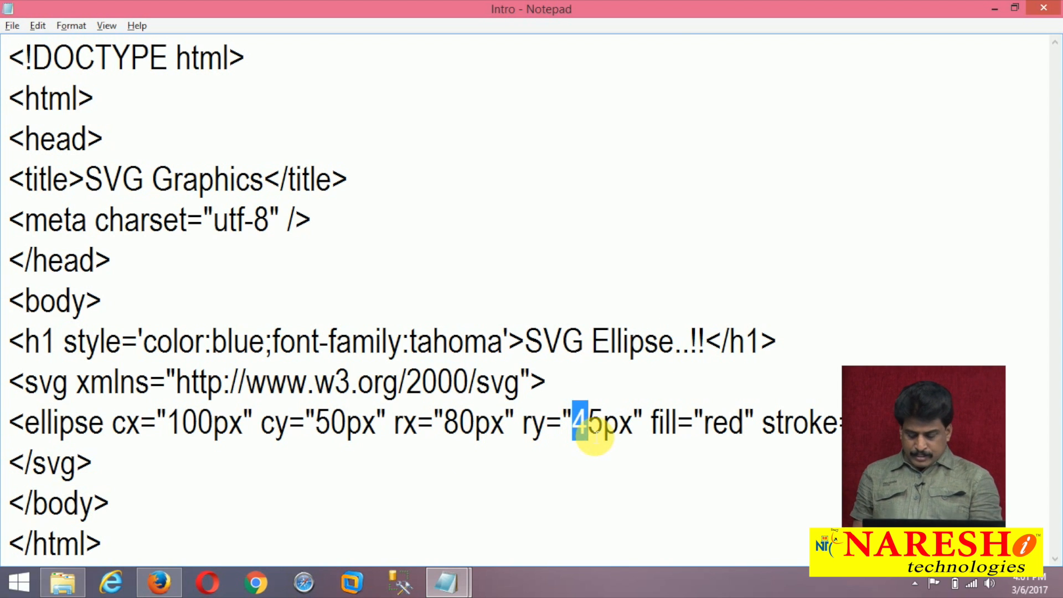
text(5)
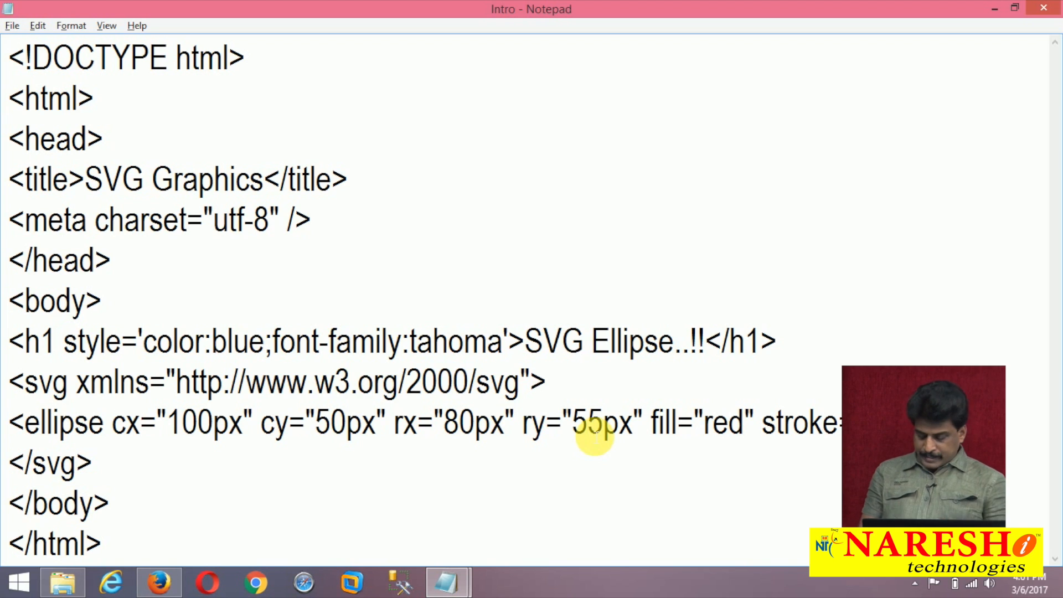
click(158, 582)
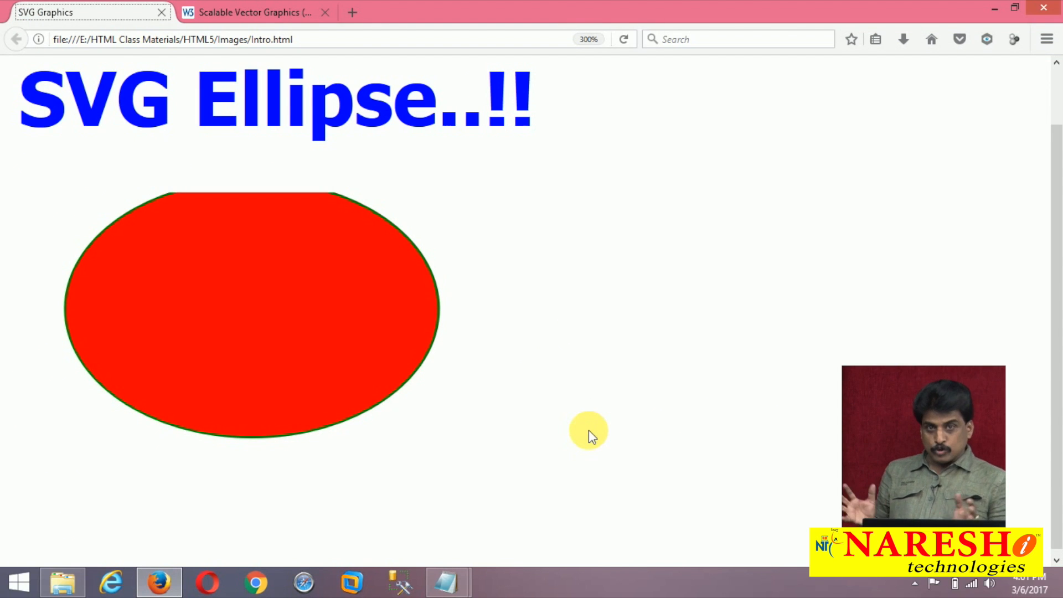
click(446, 582)
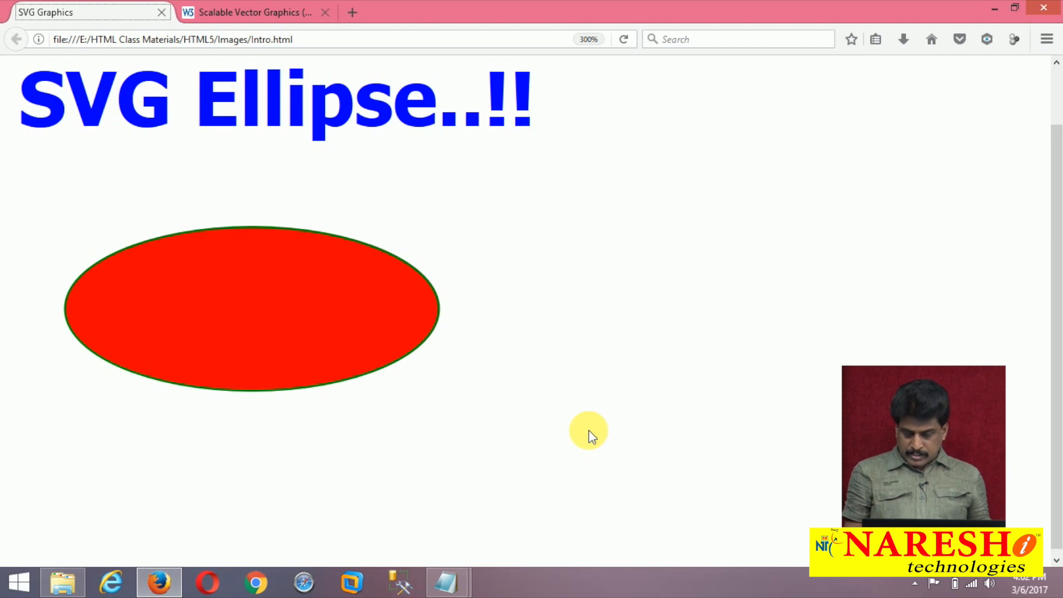
Flatten the ellipse to ry 35px and widen rx to 90px for a wider, flatter shape
click(446, 581)
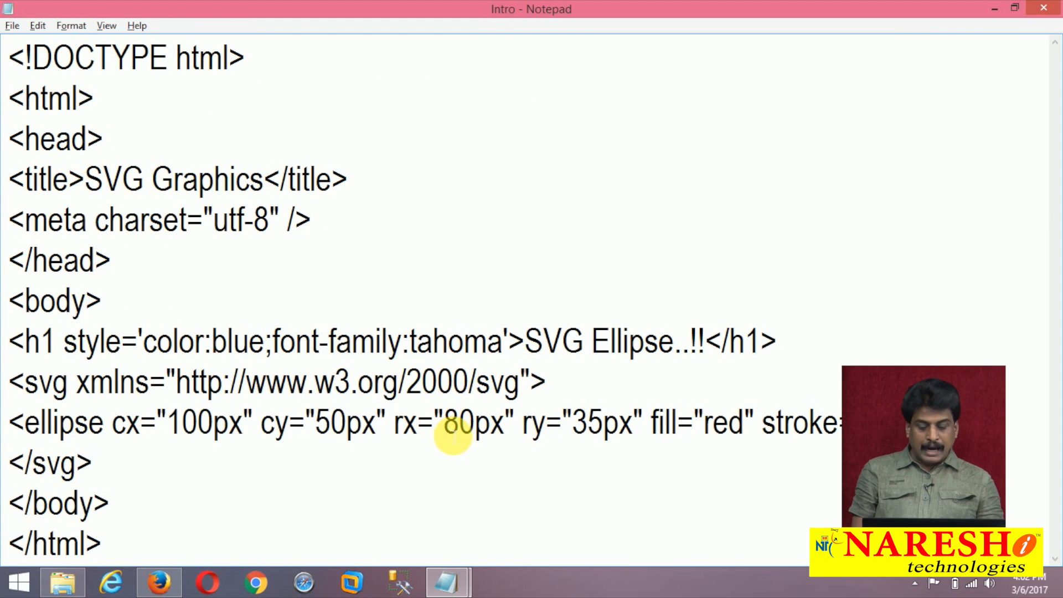
text(90)
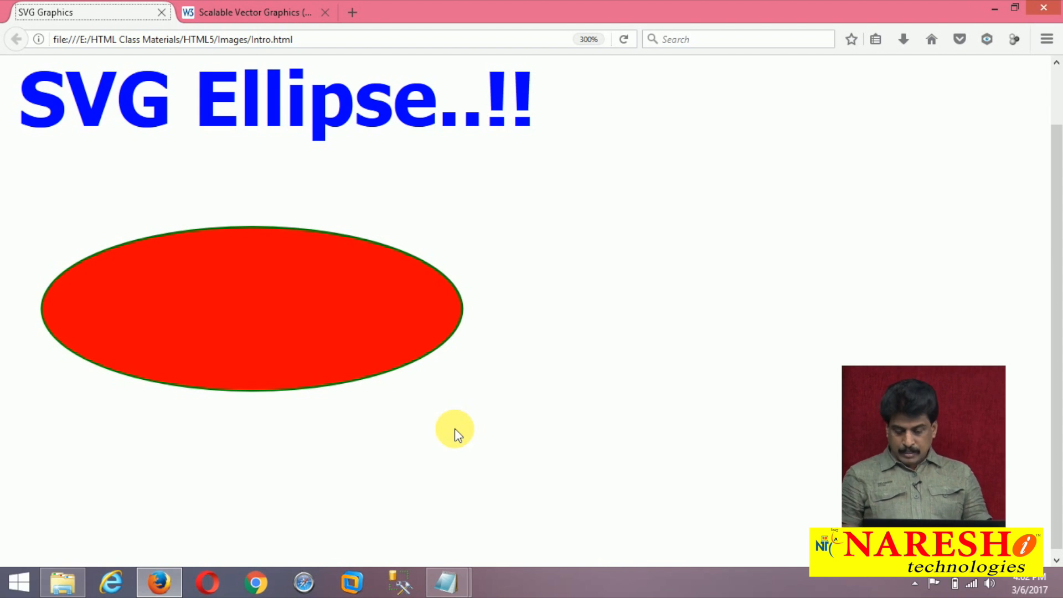
Rewrite the ellipse as a line from x1="0px" y1="0px" to x2="200px" y2="200px", then select the heading word Ellipse
click(446, 581)
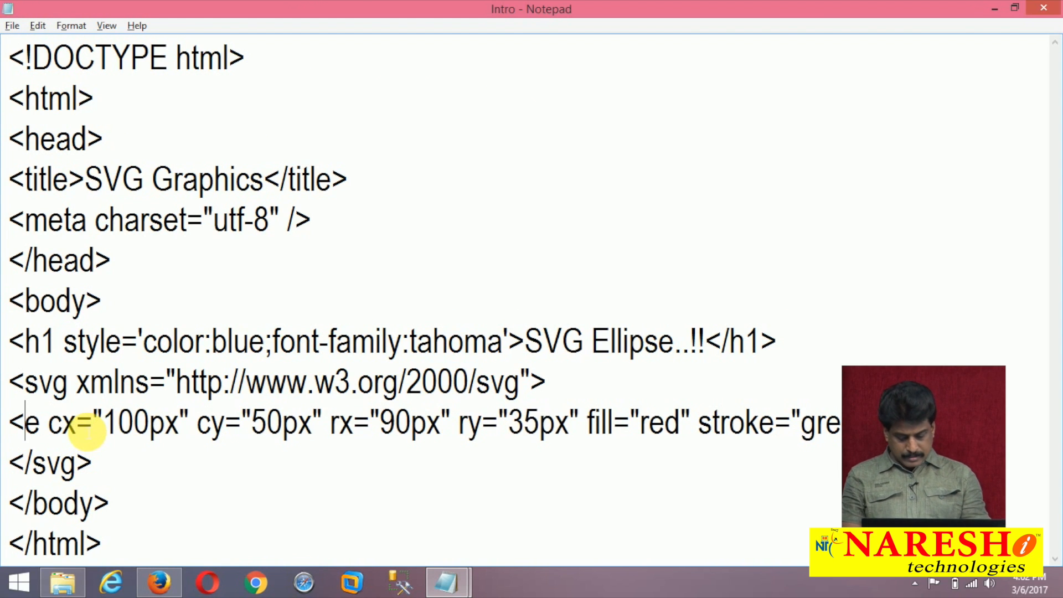
text(lin)
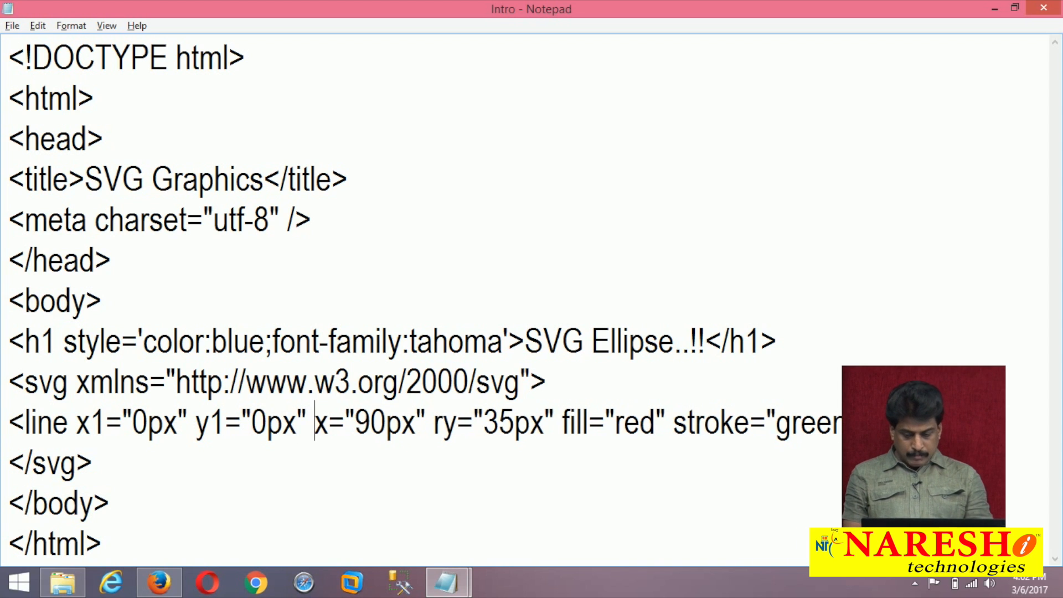
text(2)
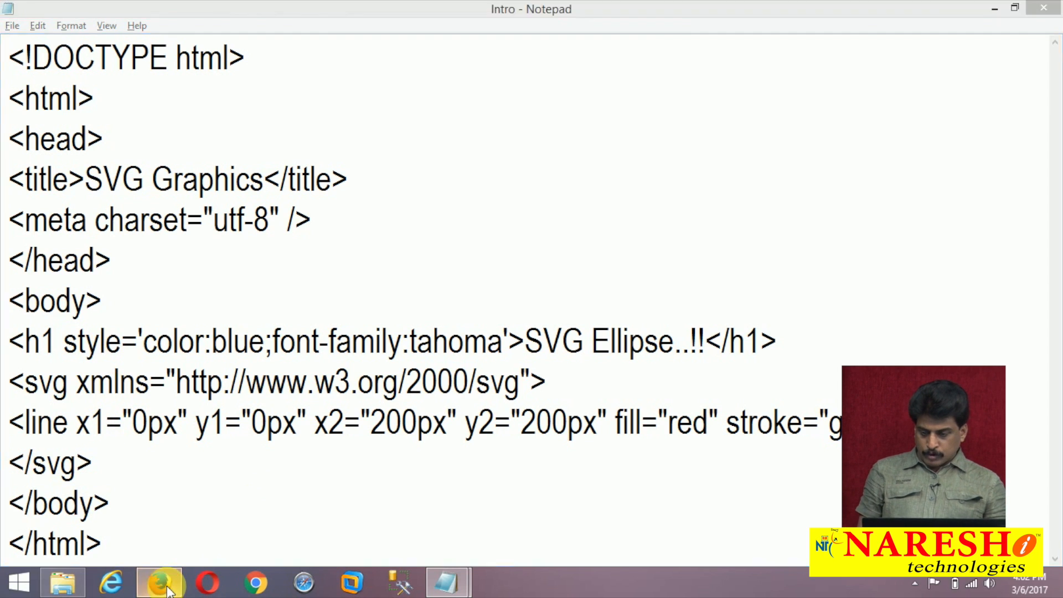
click(159, 581)
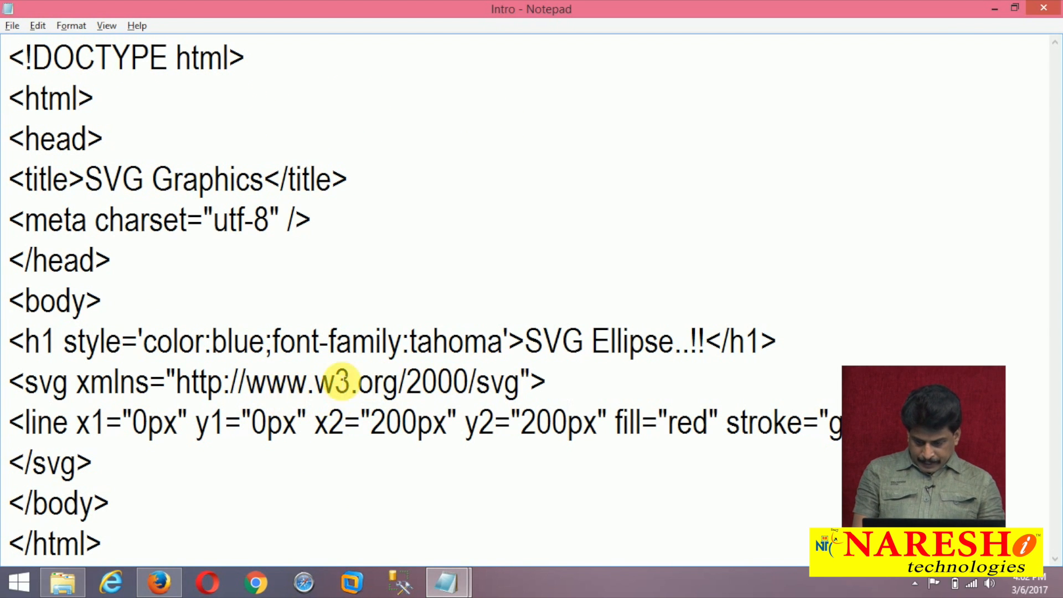
double_click(623, 341)
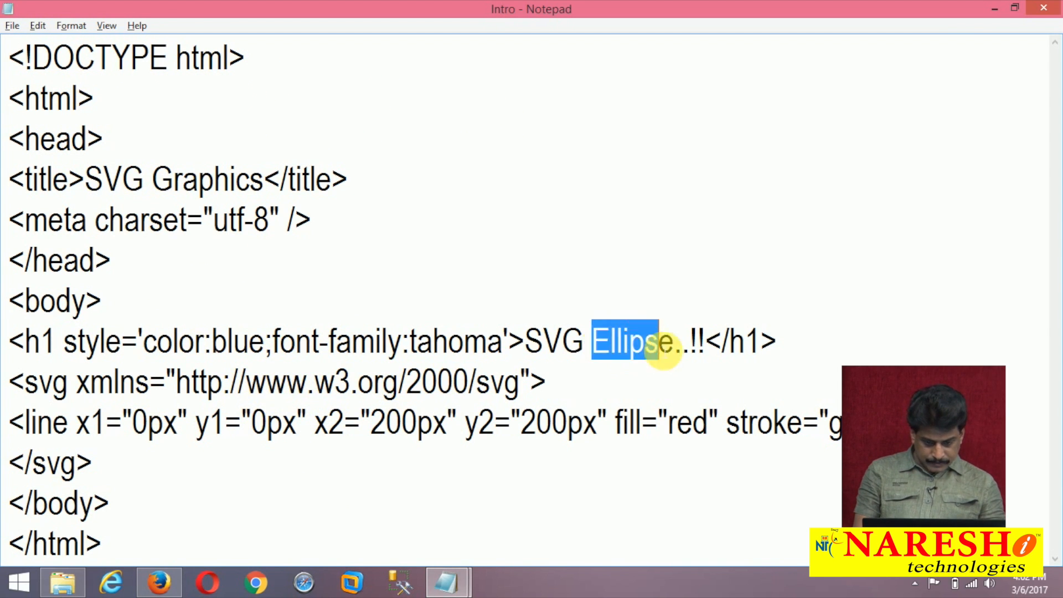